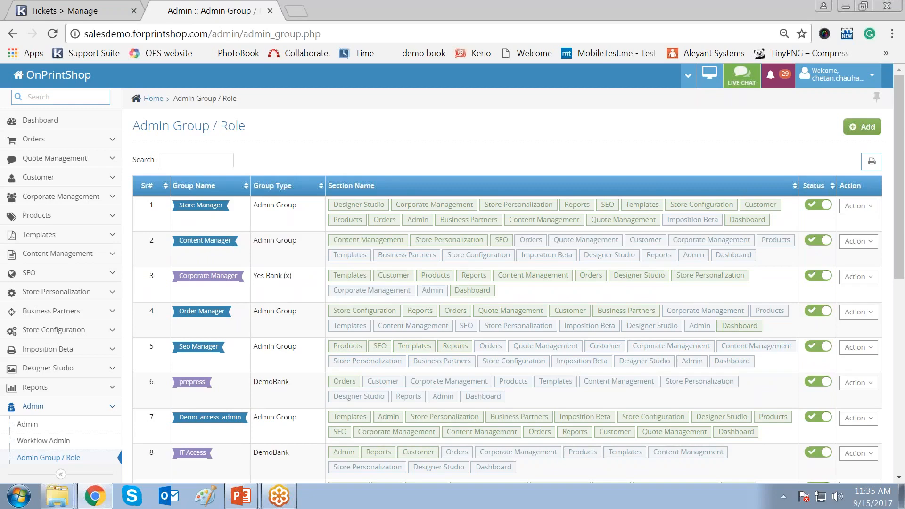
mouse_move(582, 142)
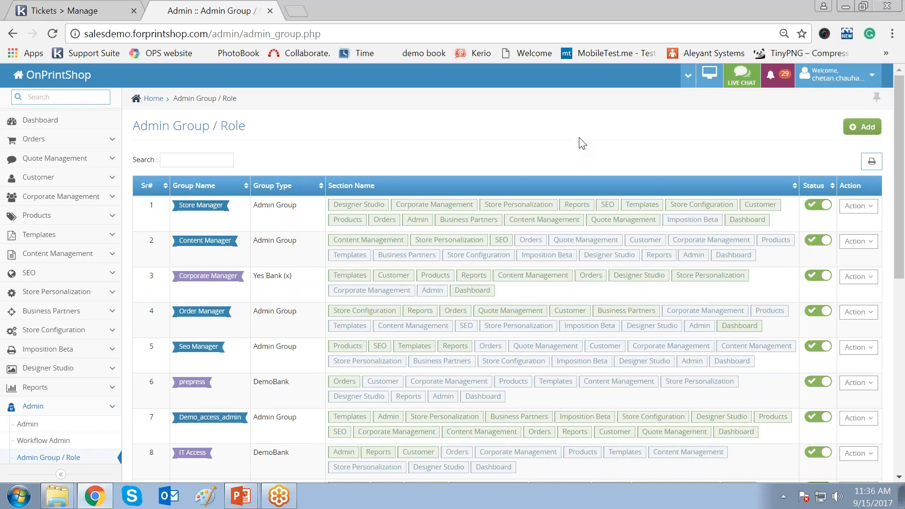
mouse_move(573, 143)
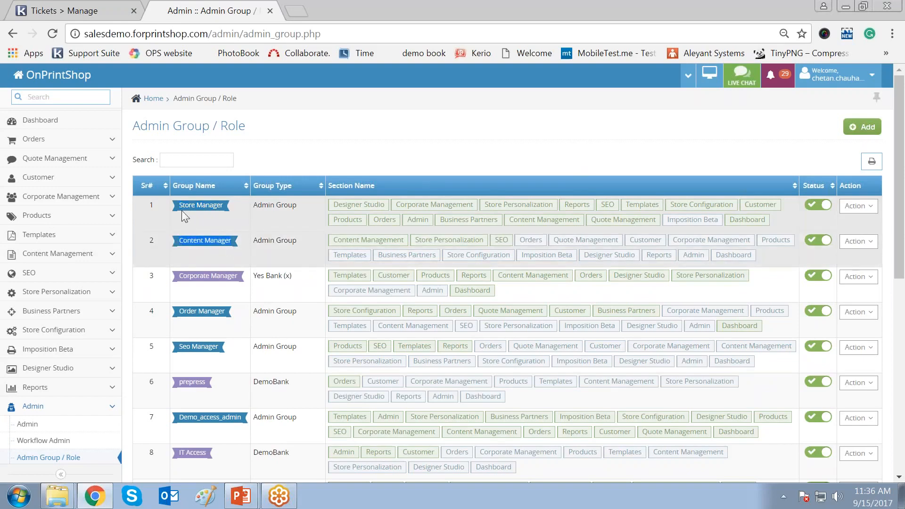
mouse_move(179, 352)
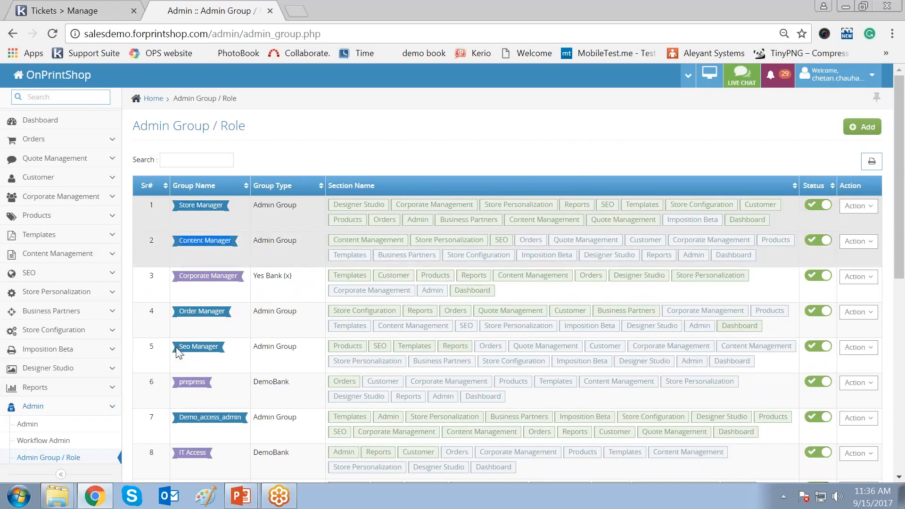
Scroll down through the admin groups page
scroll("down", 3)
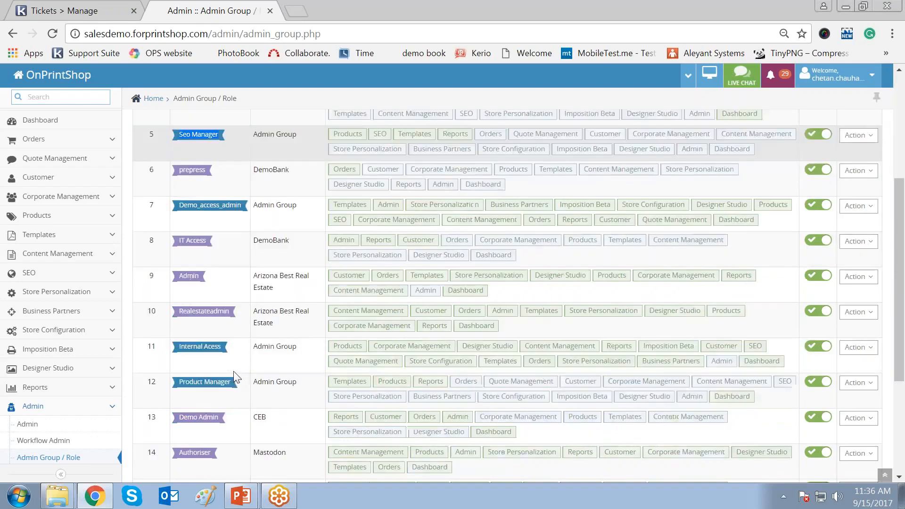
scroll("down", 3)
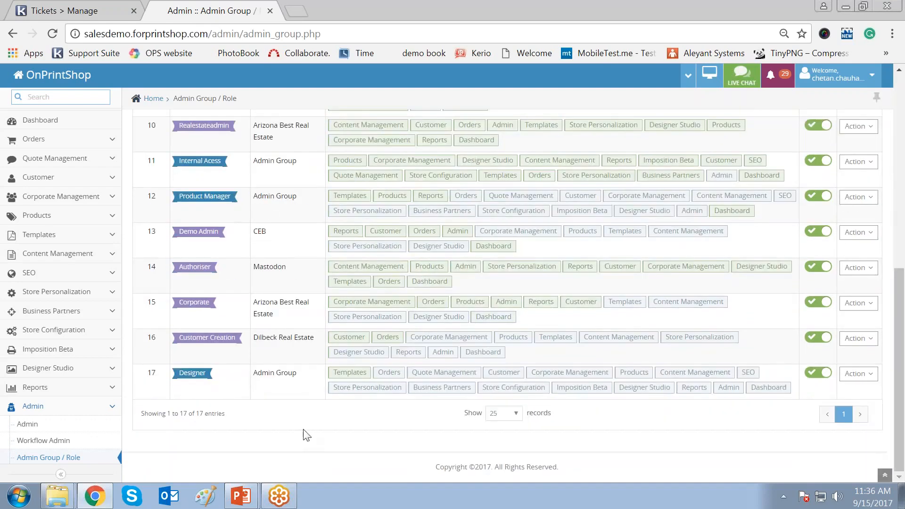
mouse_move(305, 418)
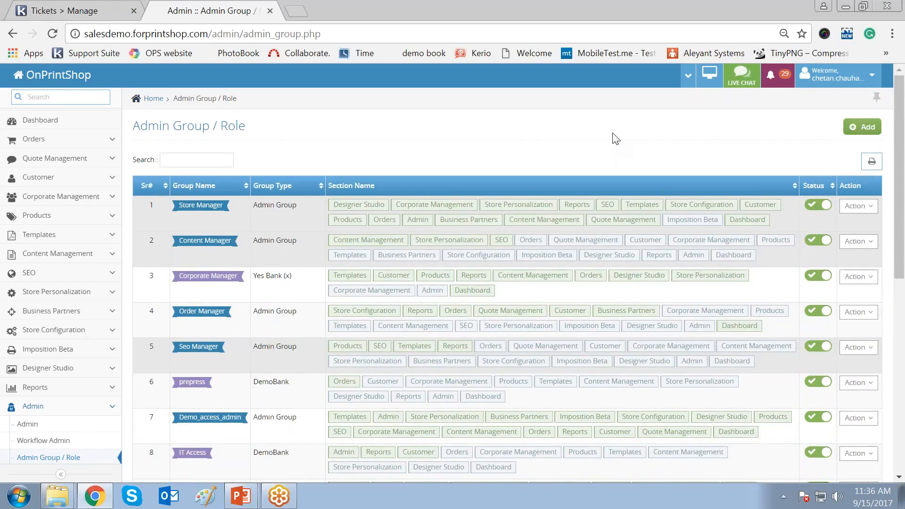
mouse_move(855, 30)
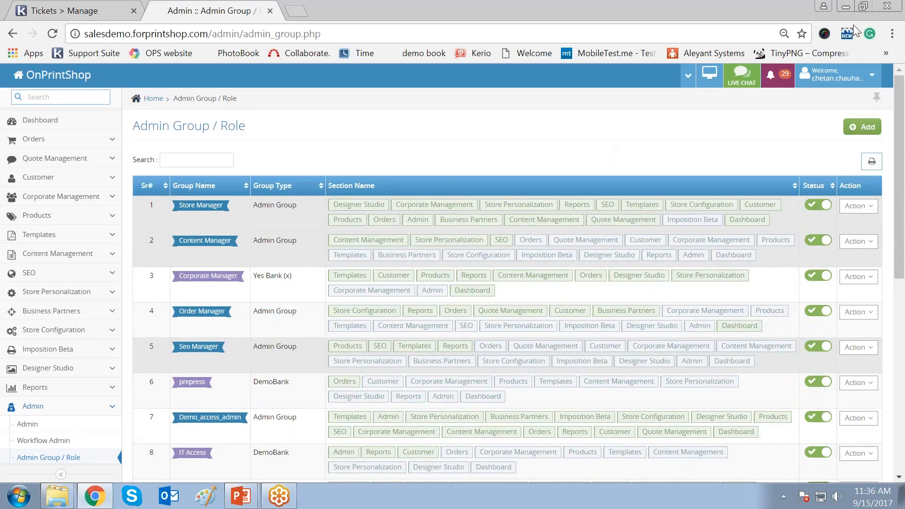
mouse_move(782, 342)
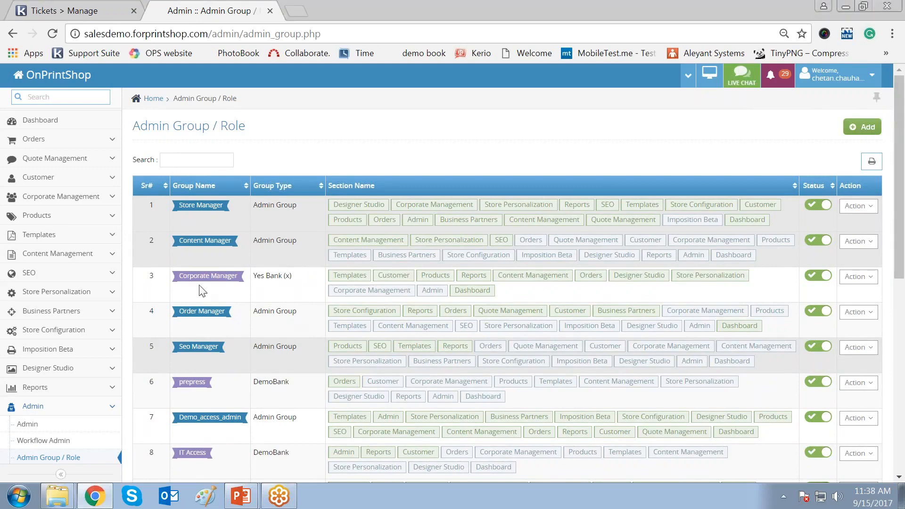
mouse_move(617, 152)
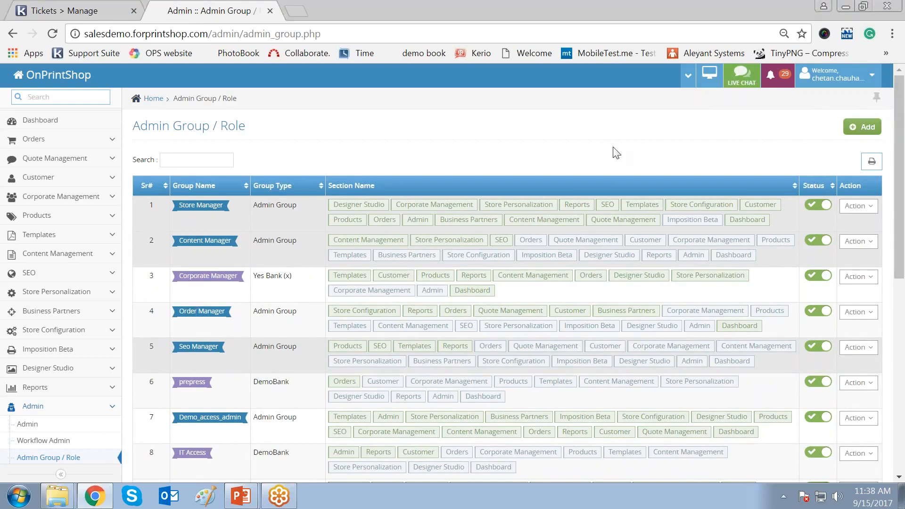
scroll("down", 3)
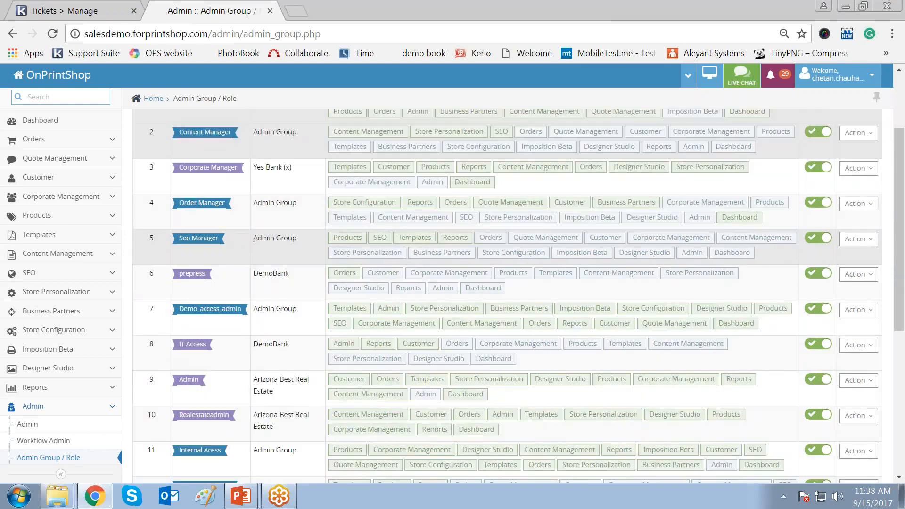
scroll("down", 3)
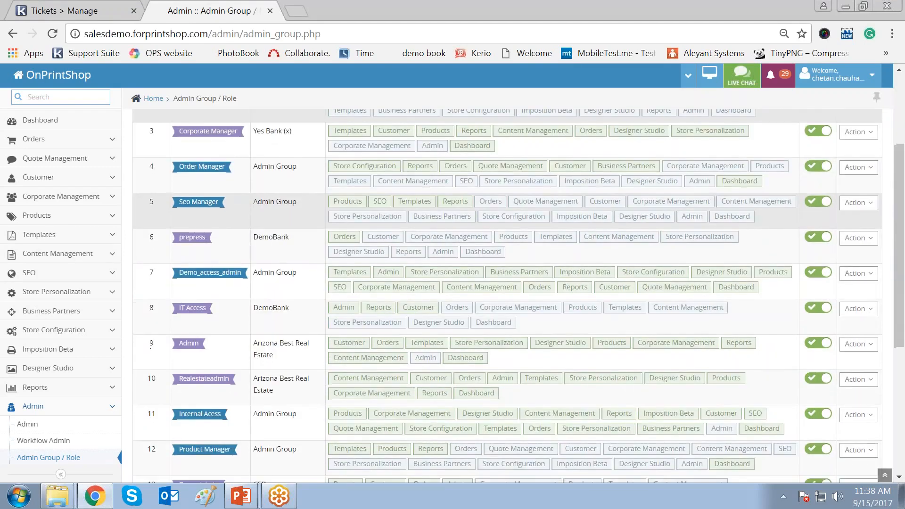
left_click(856, 373)
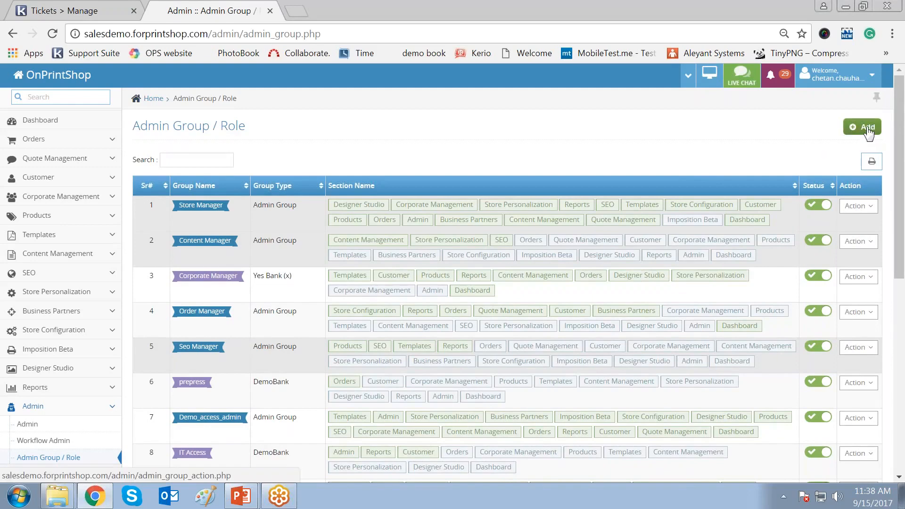
Add a group named 'Designer Group', ticking then unticking Orders
left_click(861, 126)
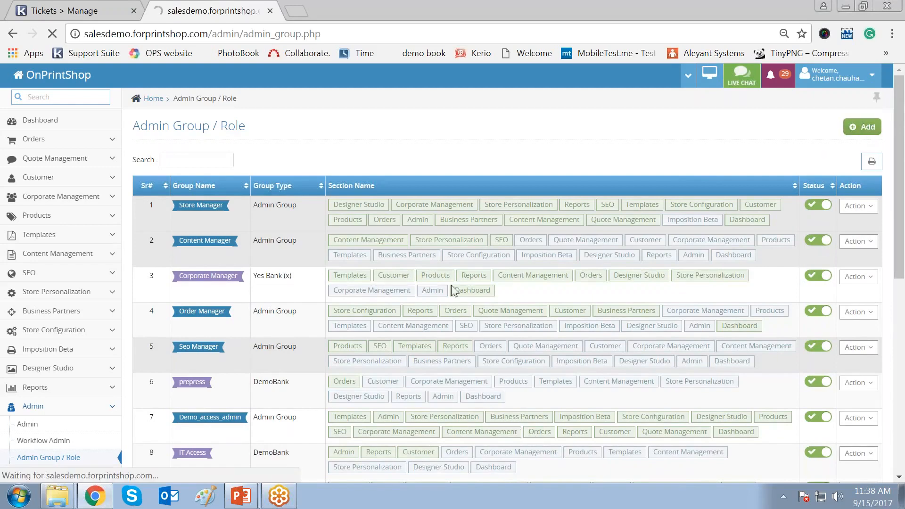
left_click(861, 126)
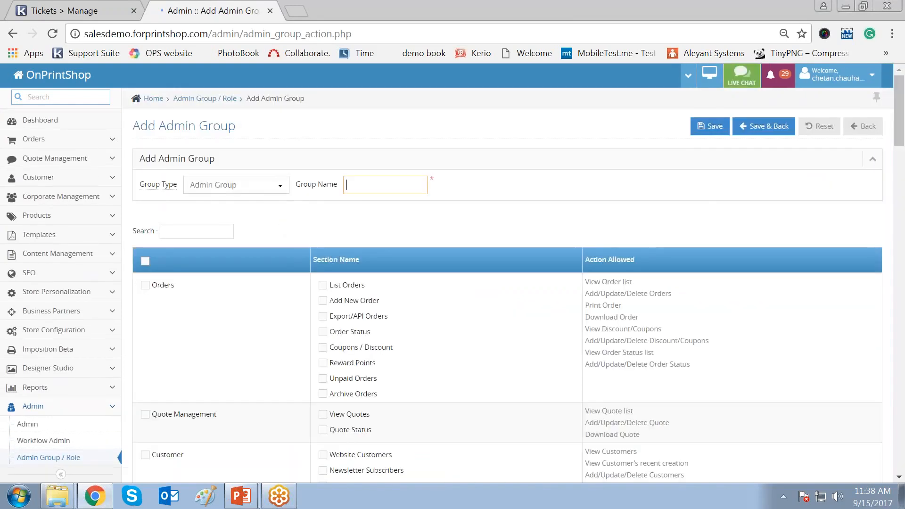
type("D")
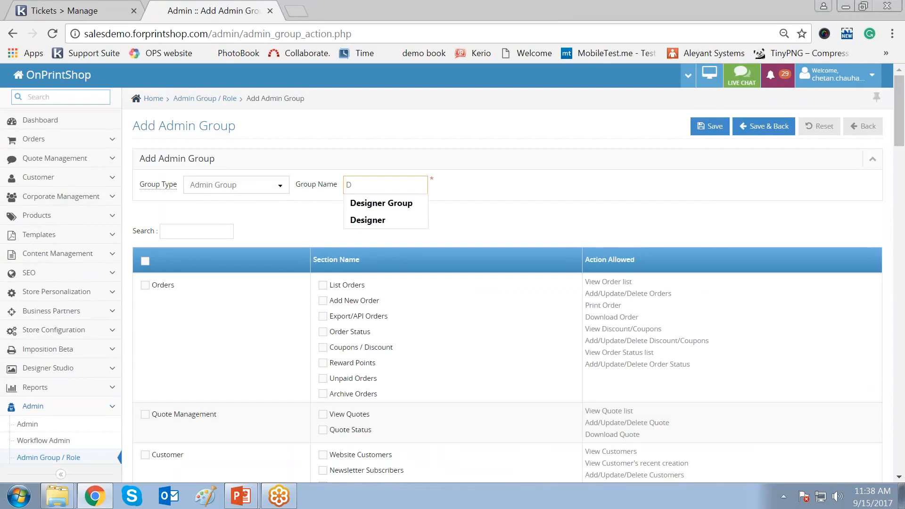
left_click(381, 203)
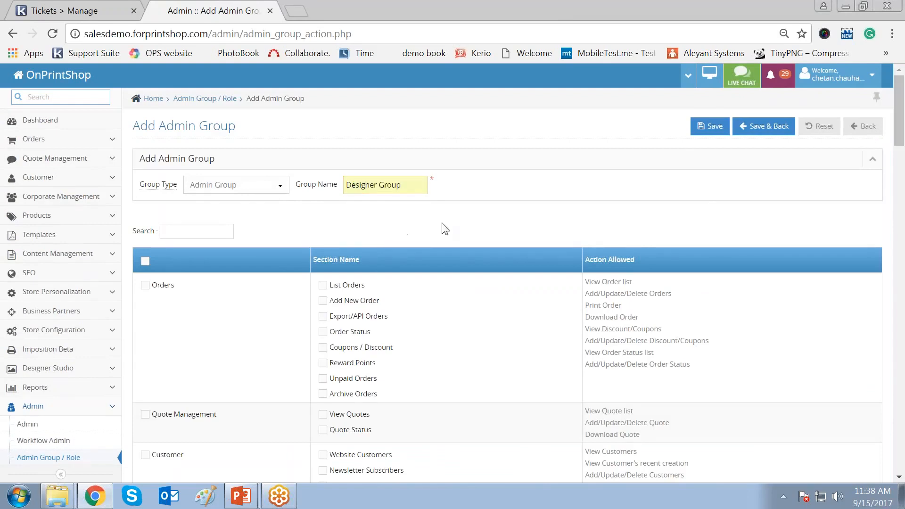
mouse_move(398, 313)
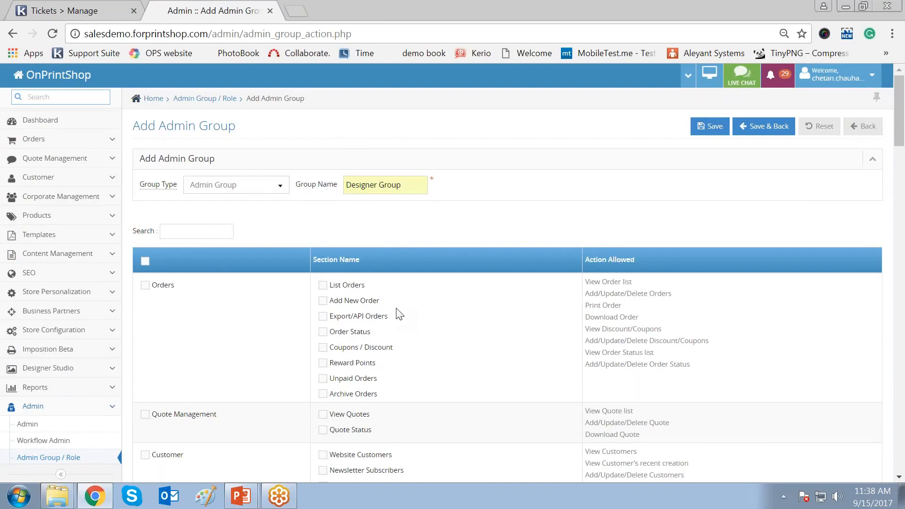
left_click(145, 285)
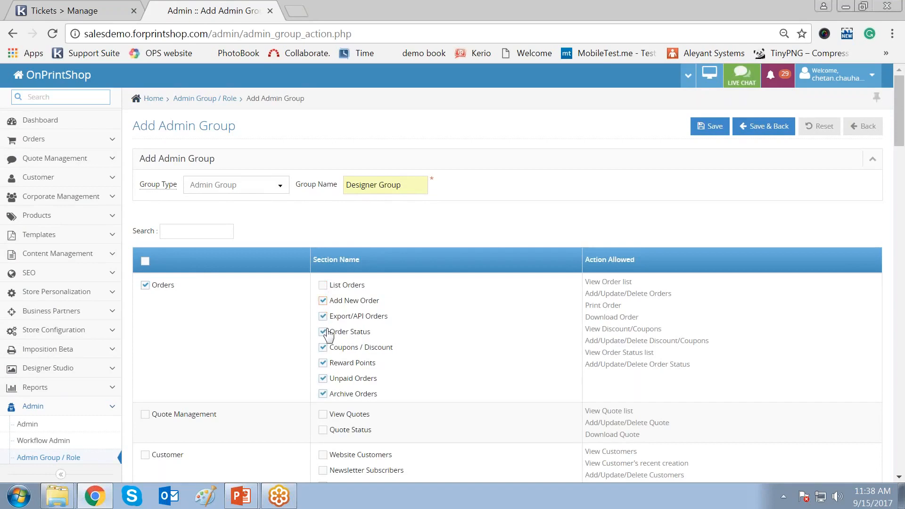
left_click(146, 285)
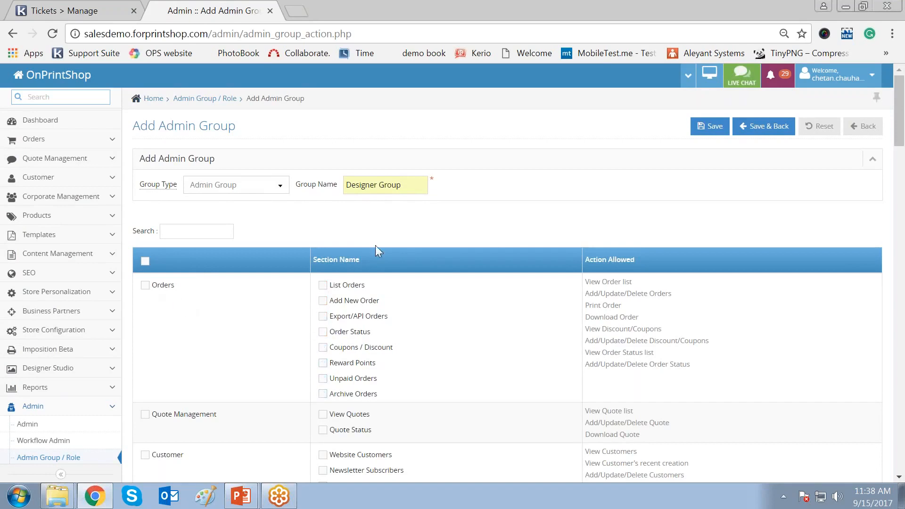
mouse_move(372, 235)
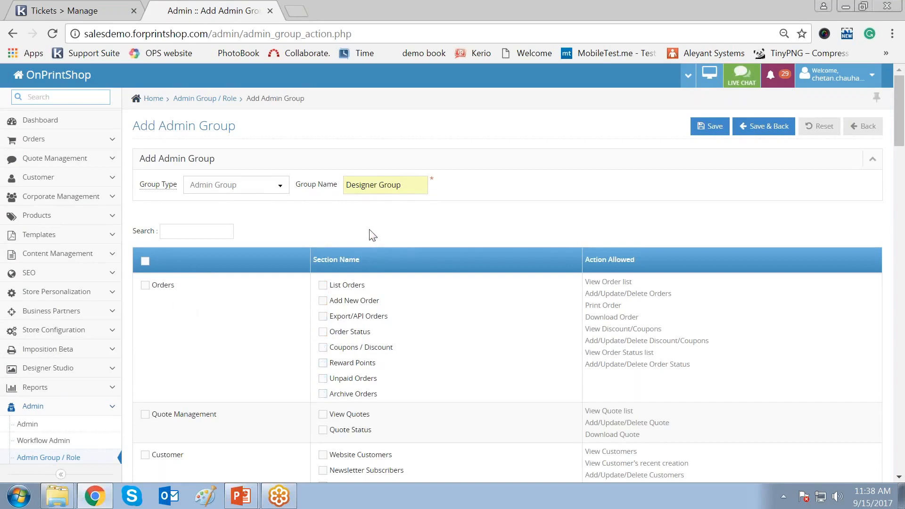
Grant the group the Products and all Templates permissions
scroll("down", 3)
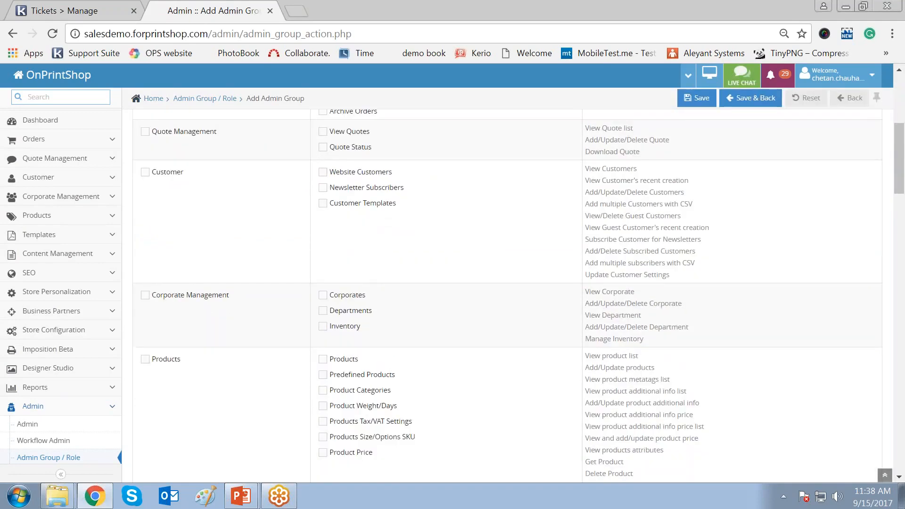
scroll("down", 3)
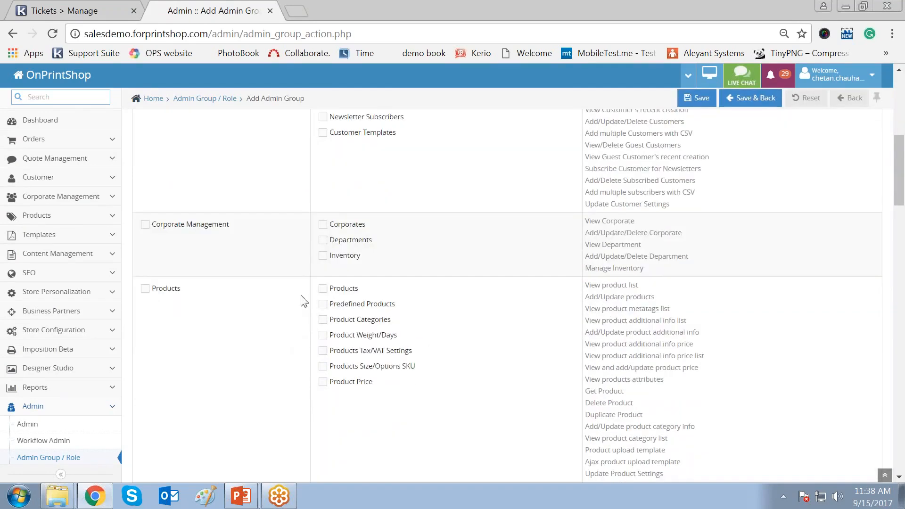
left_click(145, 288)
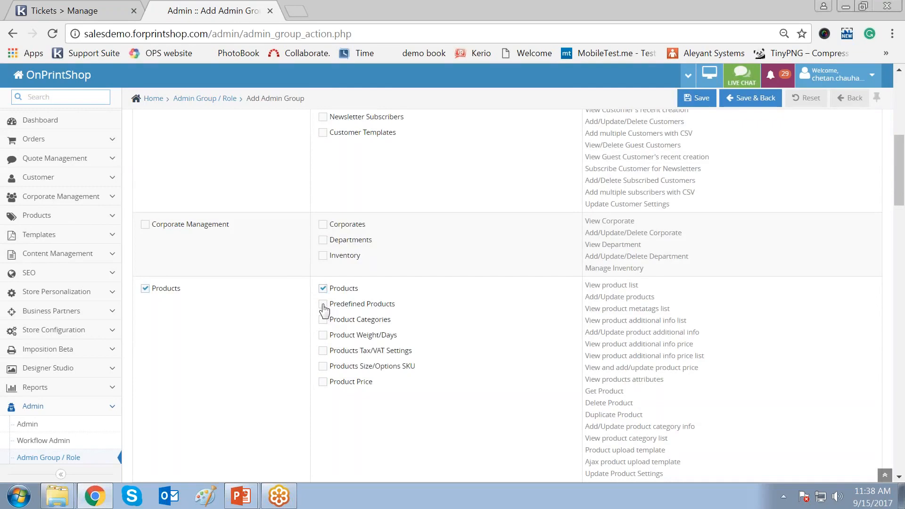
scroll("down", 3)
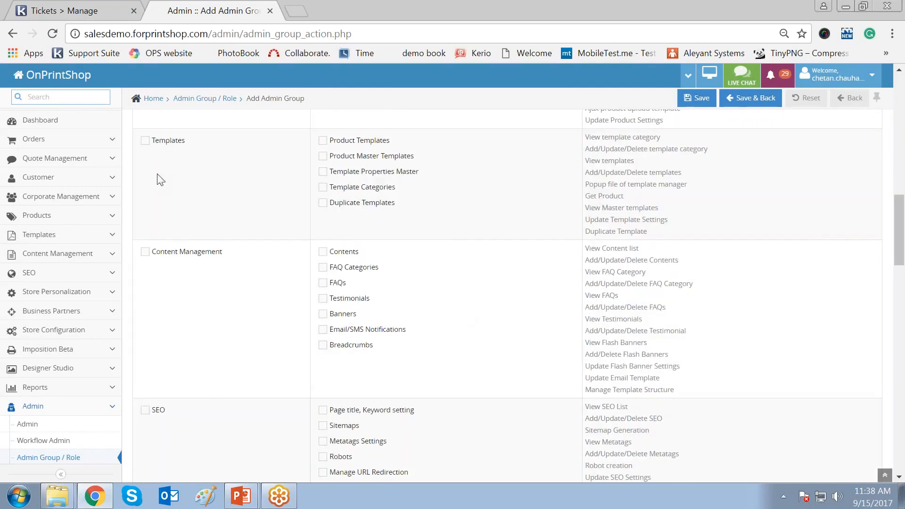
left_click(146, 141)
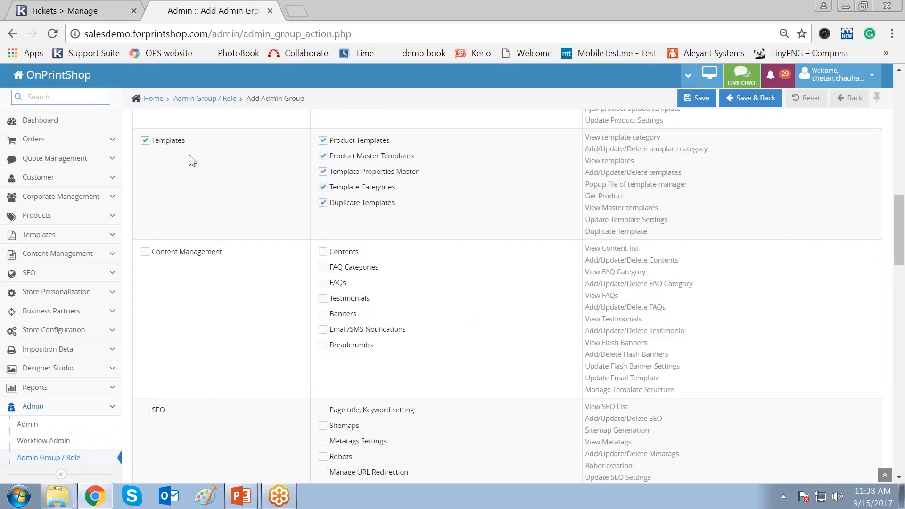
mouse_move(435, 253)
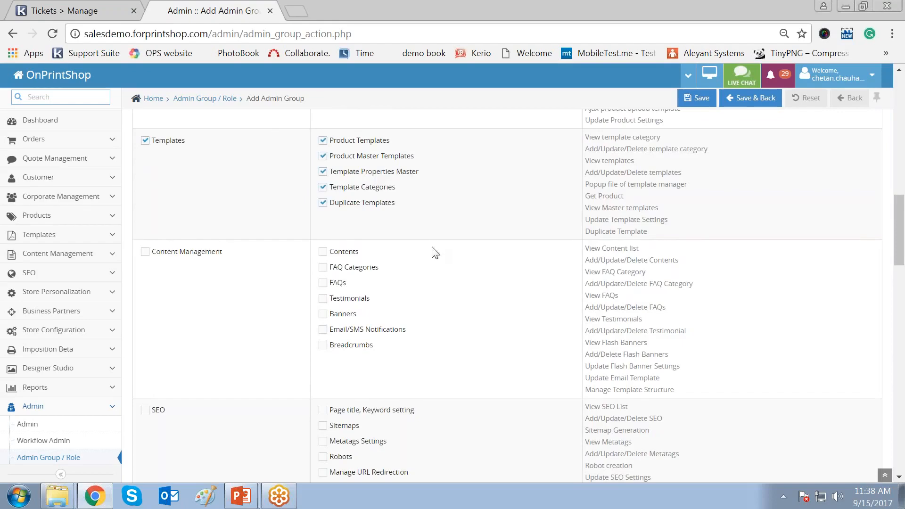
Allow Designer Studio permissions including PDF Block Fonts, then save the group
scroll("down", 3)
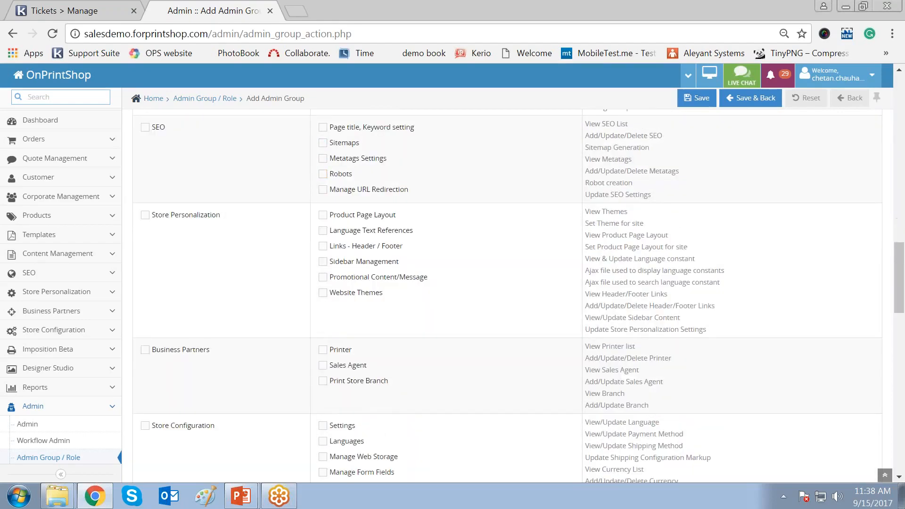
scroll("down", 3)
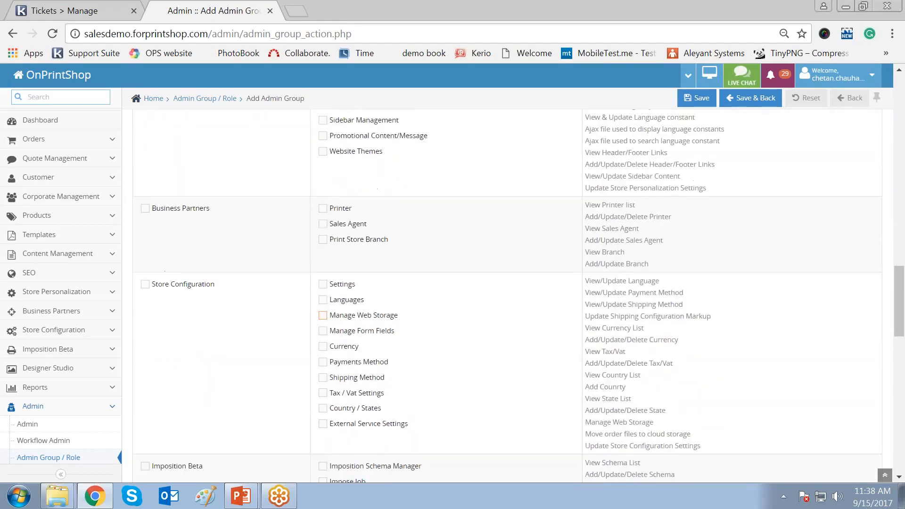
scroll("down", 3)
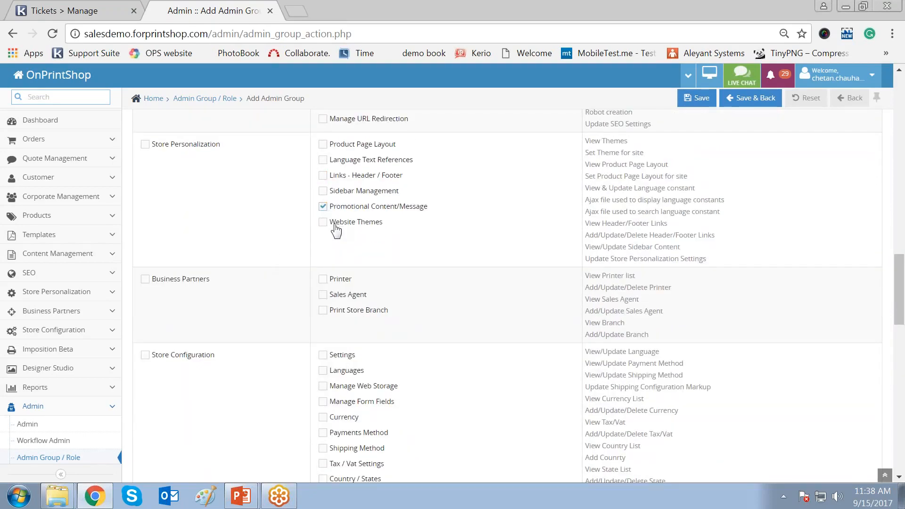
scroll("down", 3)
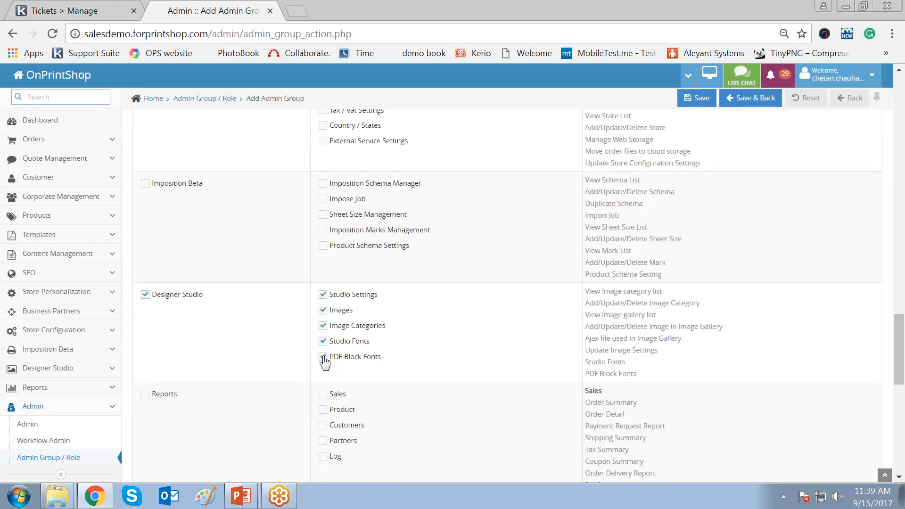
left_click(322, 356)
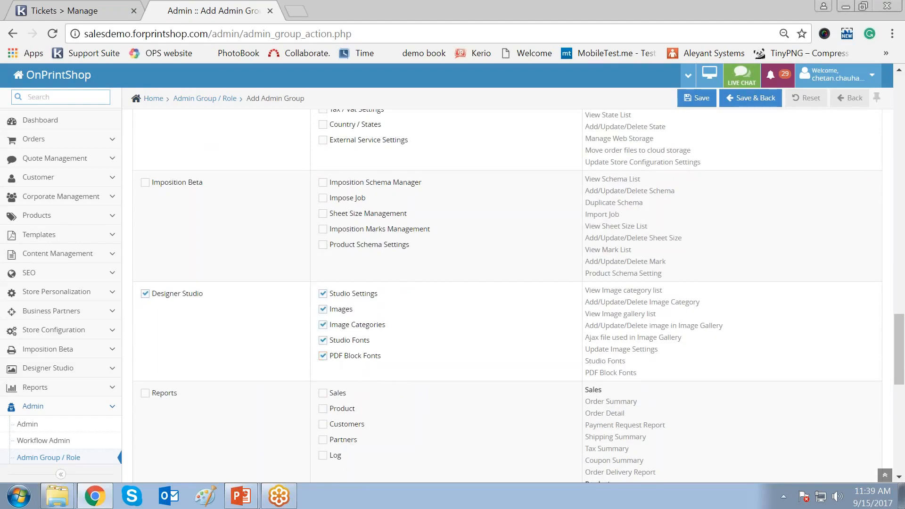
scroll("down", 3)
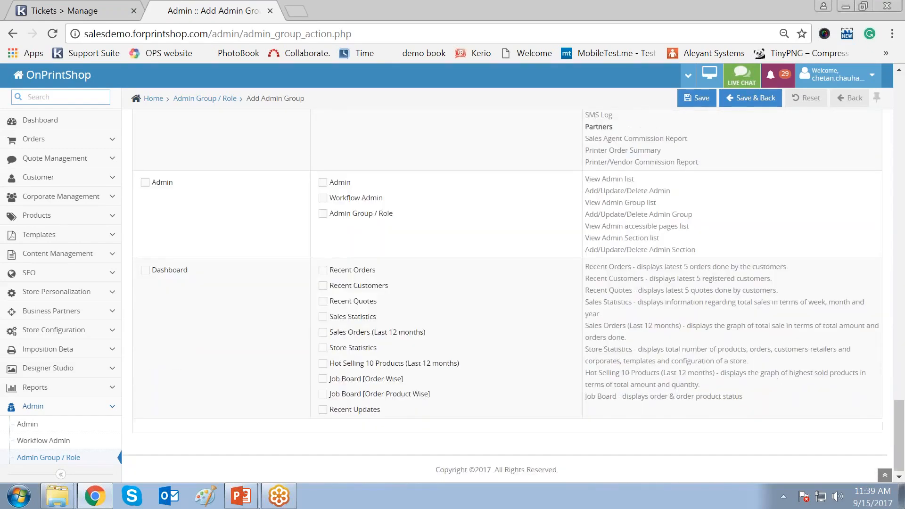
scroll("down", 3)
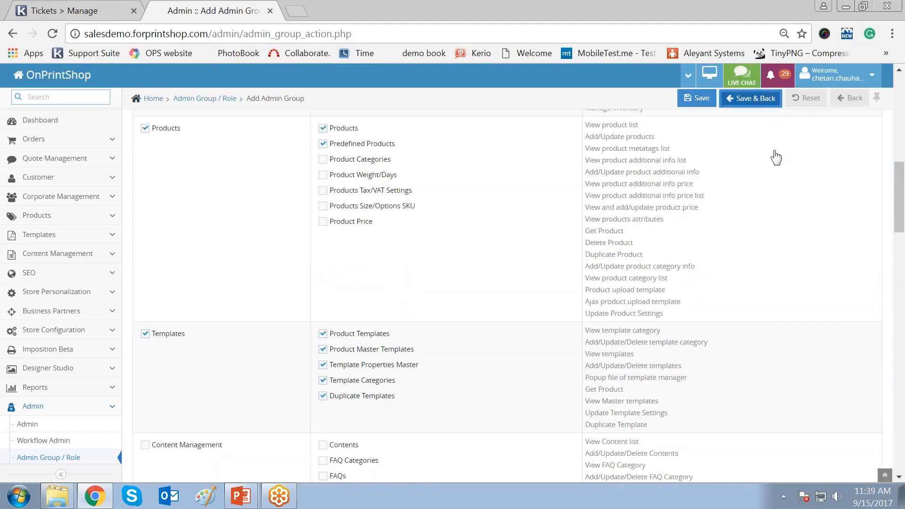
left_click(750, 98)
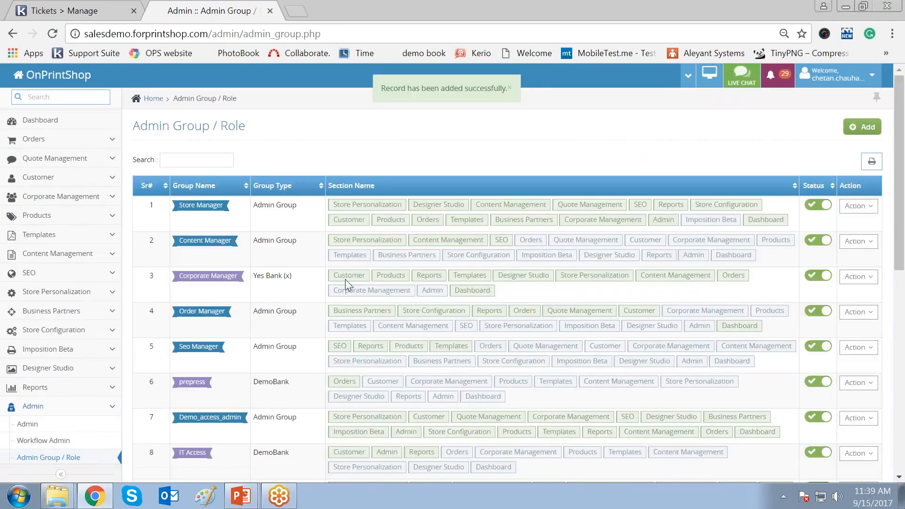
scroll("down", 3)
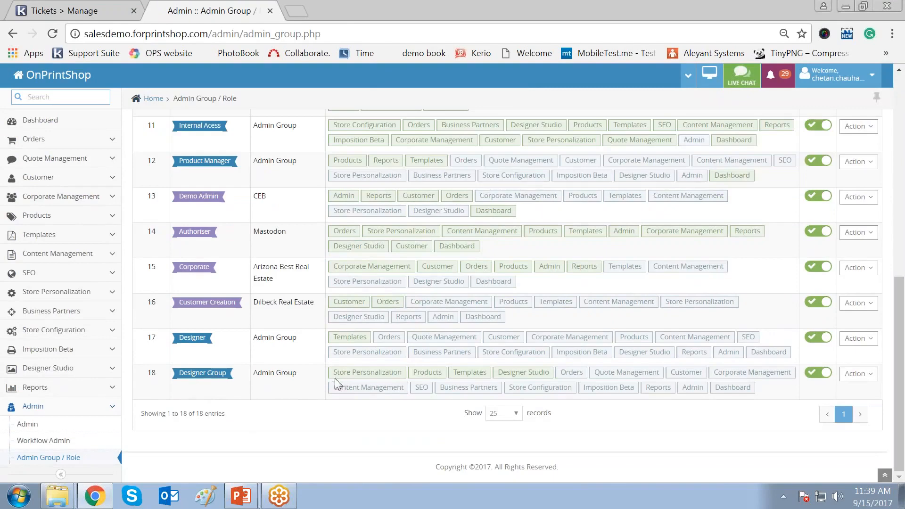
mouse_move(339, 380)
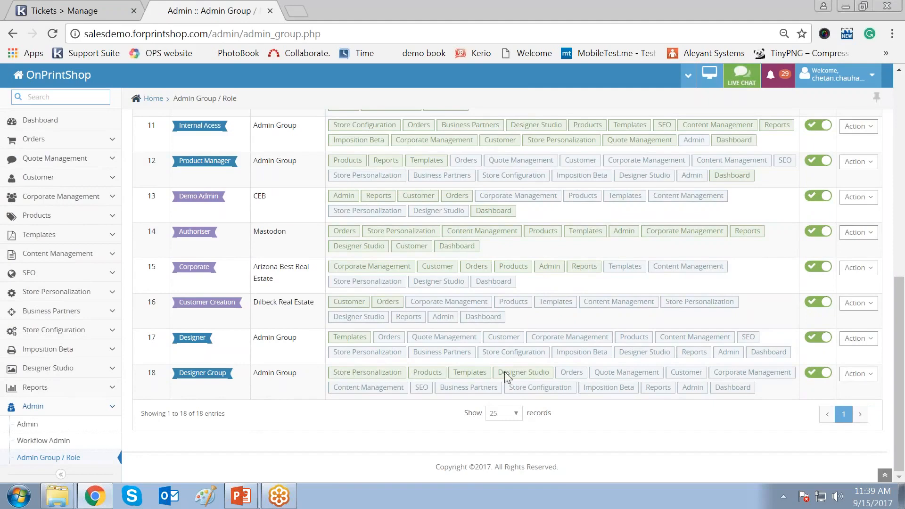
mouse_move(573, 378)
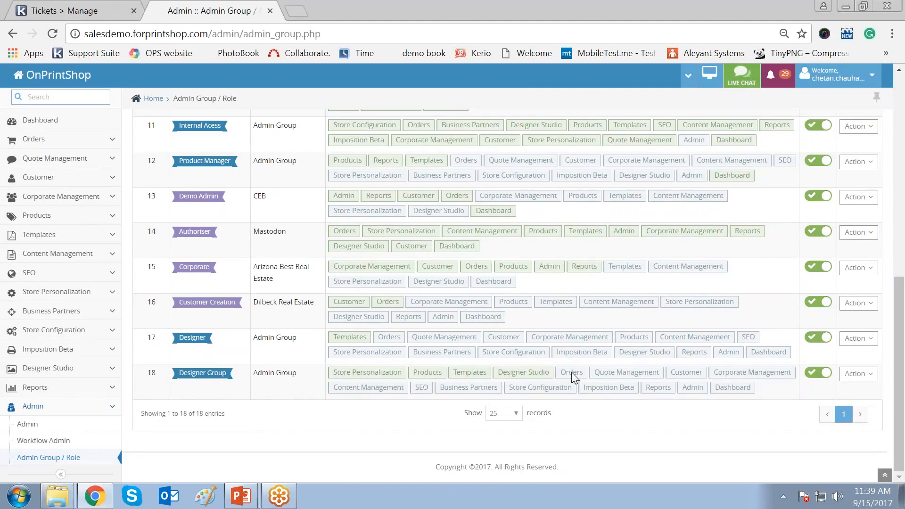
mouse_move(578, 395)
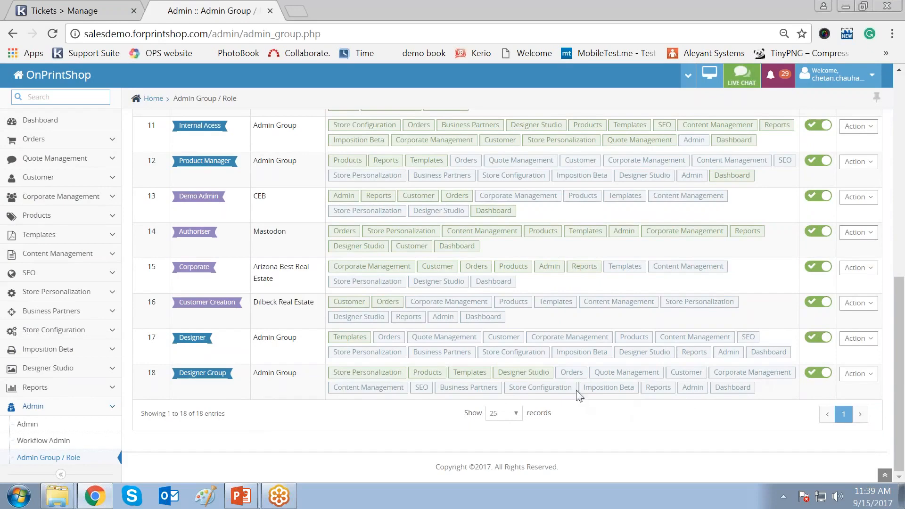
mouse_move(181, 377)
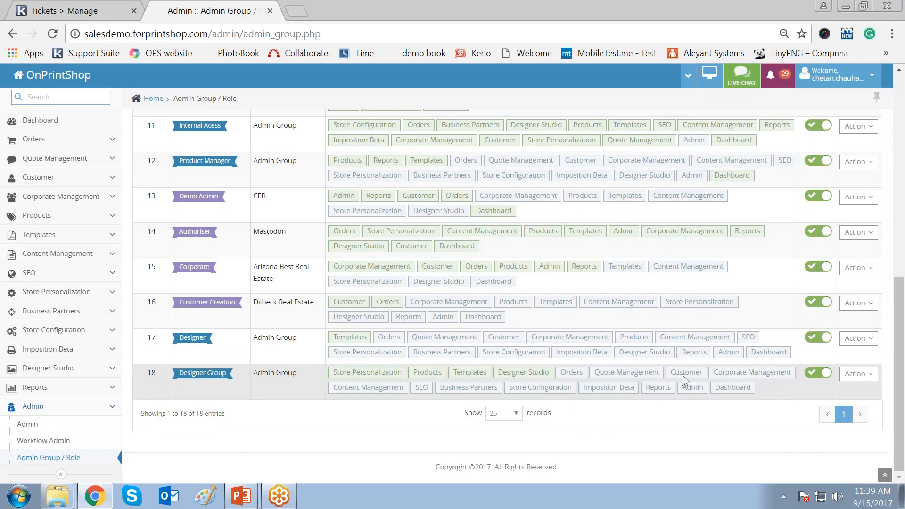
mouse_move(184, 434)
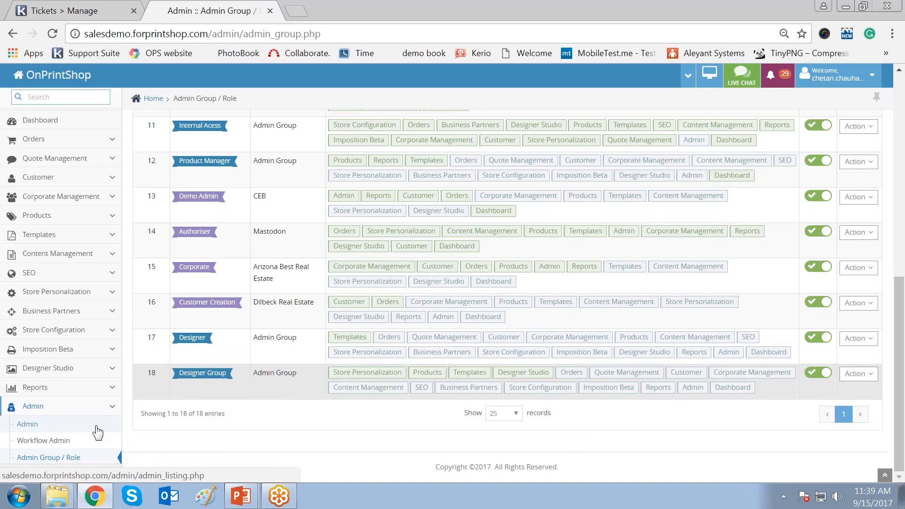
Open the Admin user list from the Admin sidebar section
left_click(49, 457)
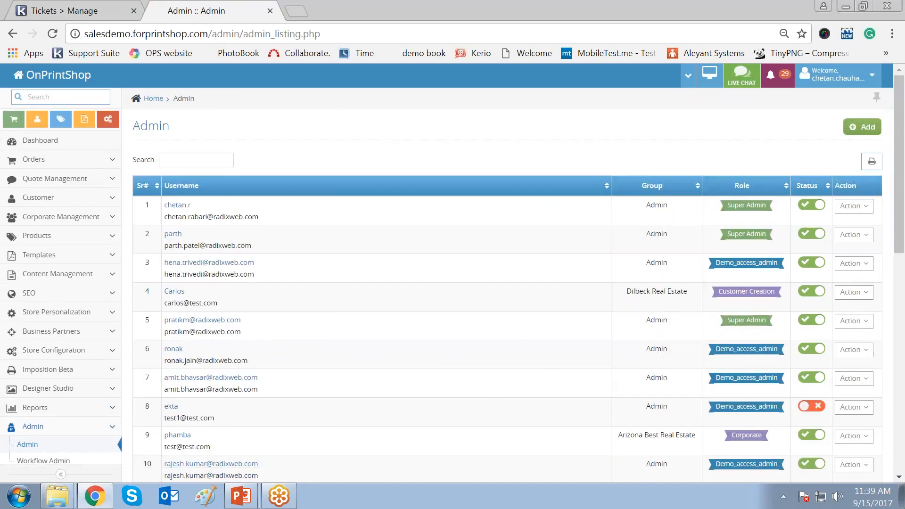
mouse_move(467, 159)
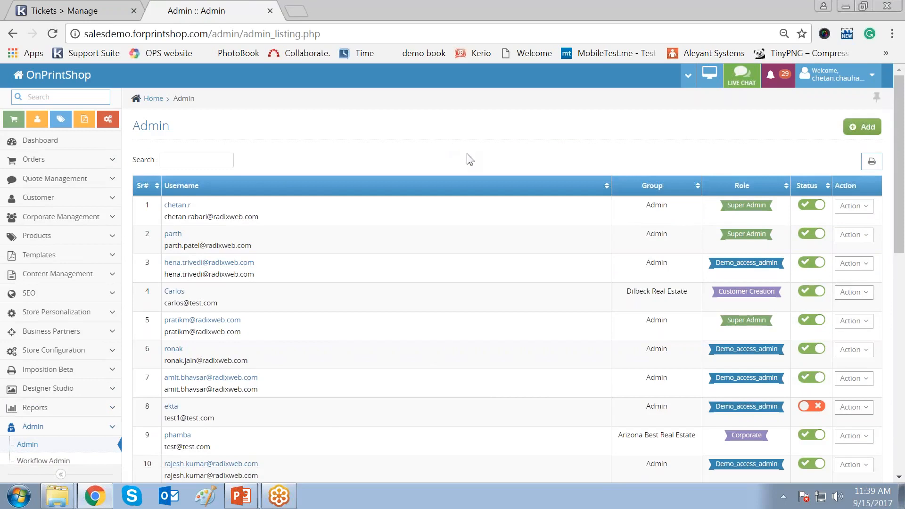
mouse_move(449, 239)
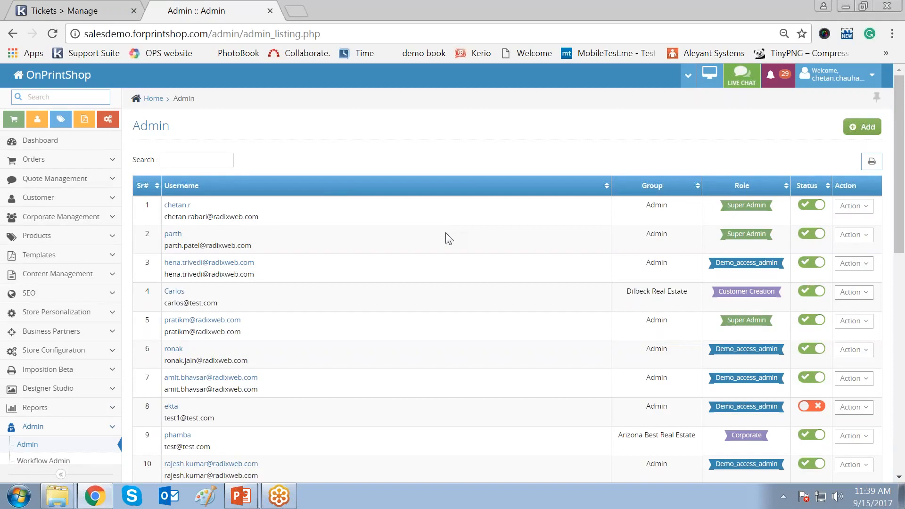
mouse_move(817, 135)
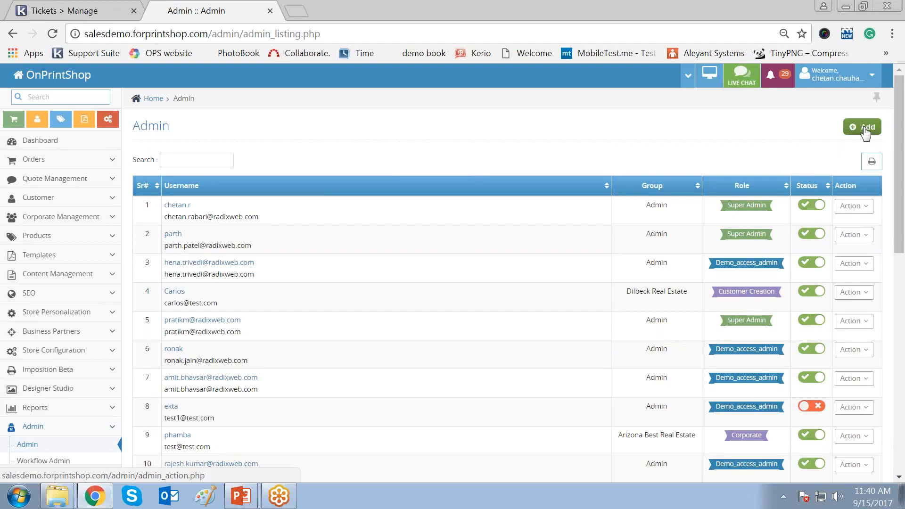
Start a new admin and assign it to Designer Group
left_click(861, 126)
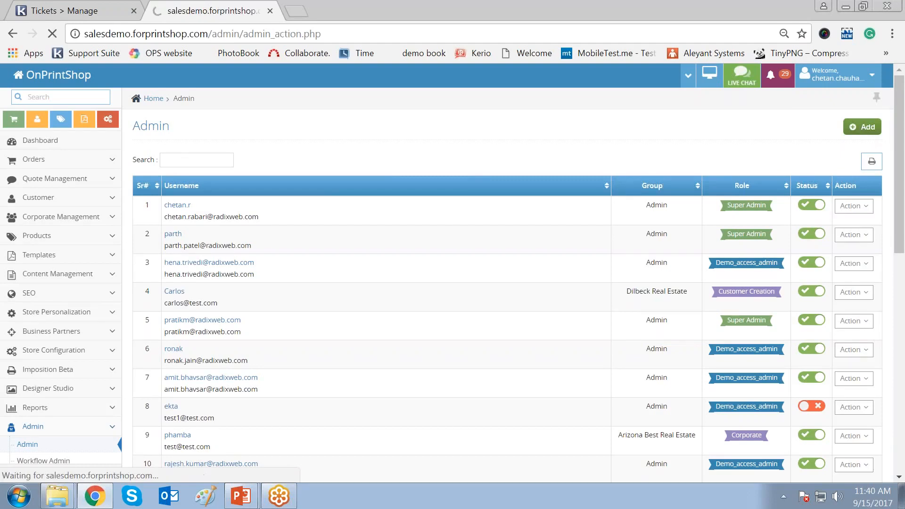
left_click(861, 126)
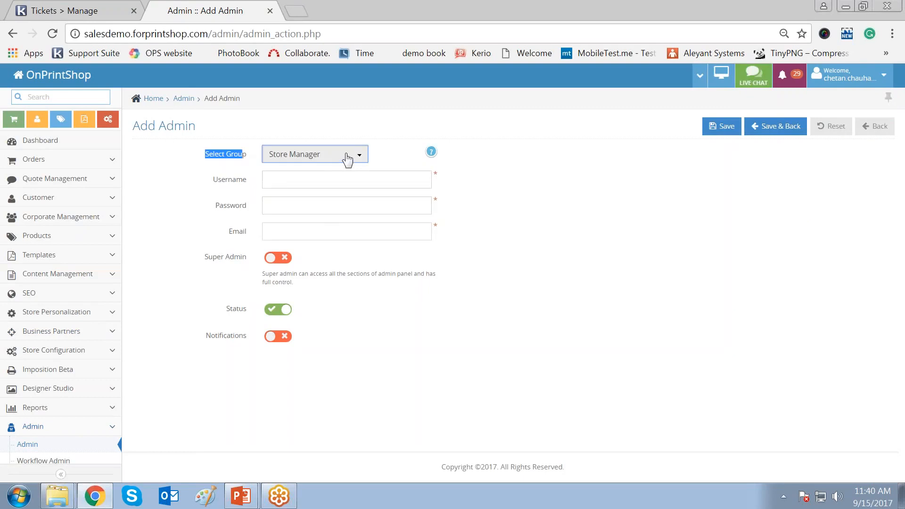
left_click(314, 154)
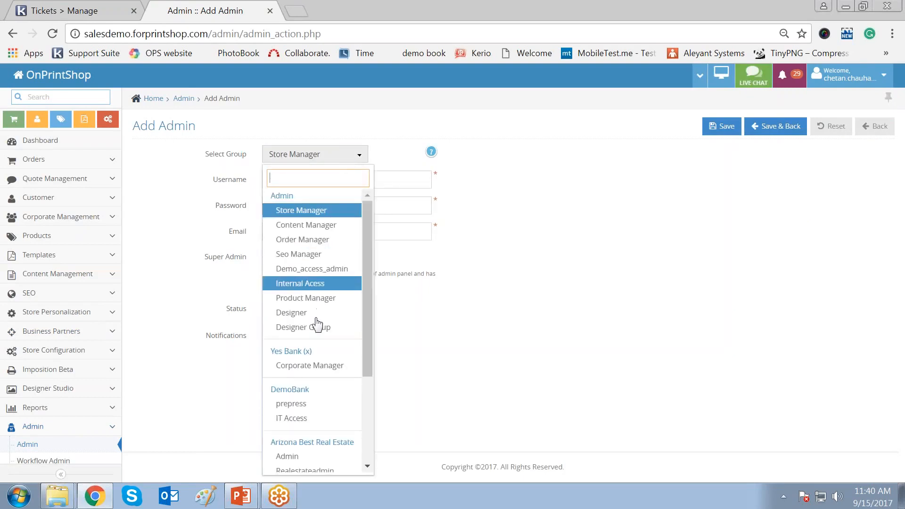
mouse_move(306, 254)
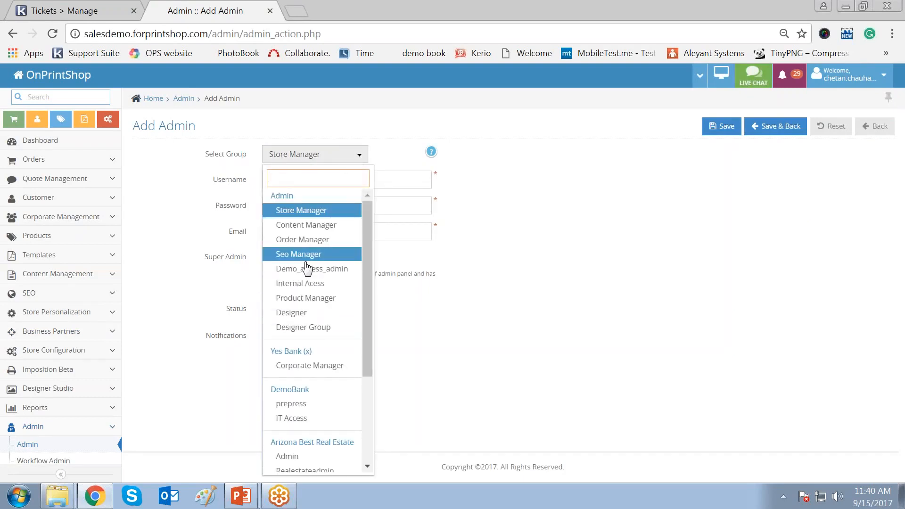
mouse_move(307, 331)
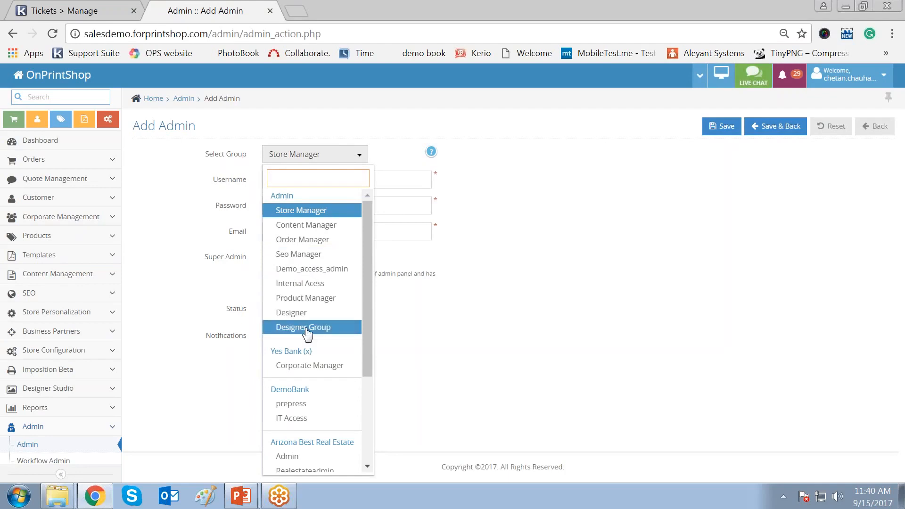
left_click(303, 327)
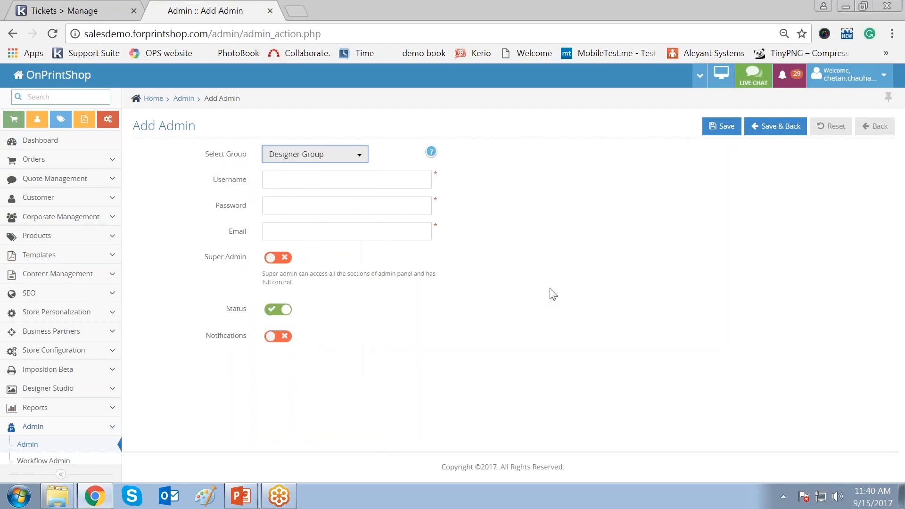
type("D")
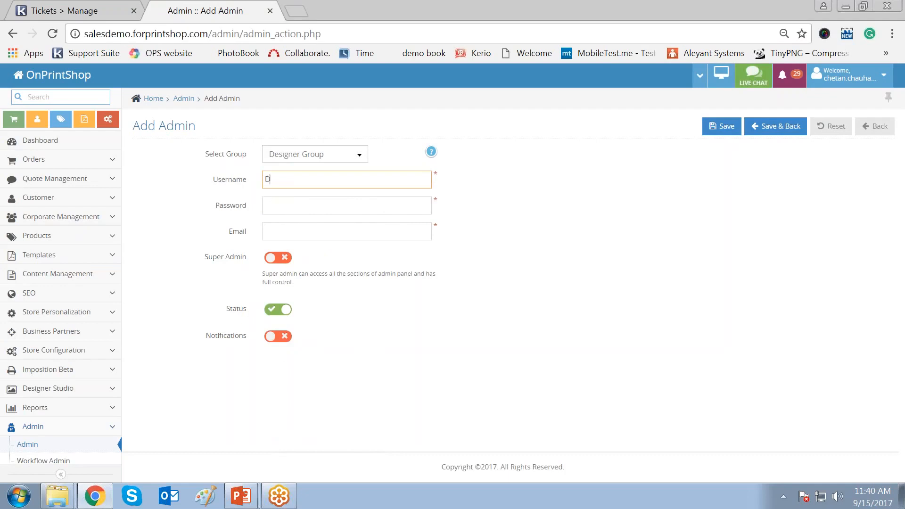
type("avid")
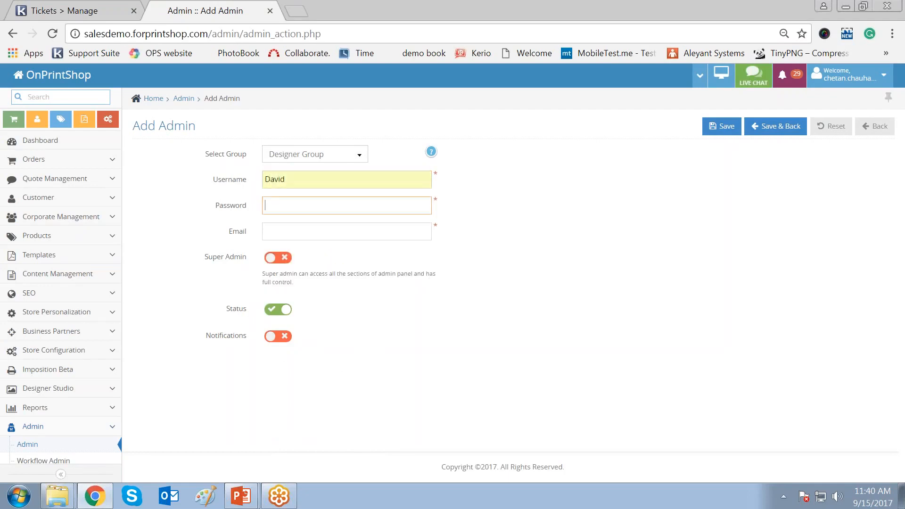
type("1234")
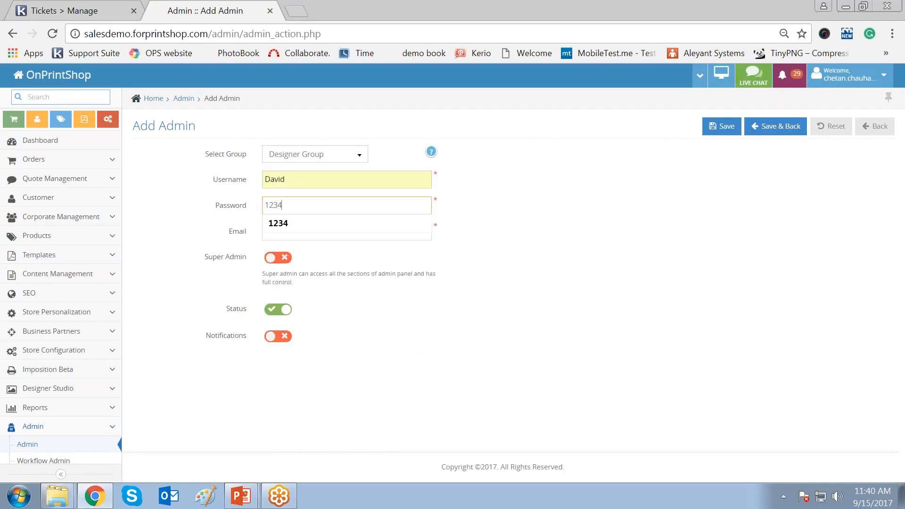
left_click(345, 231)
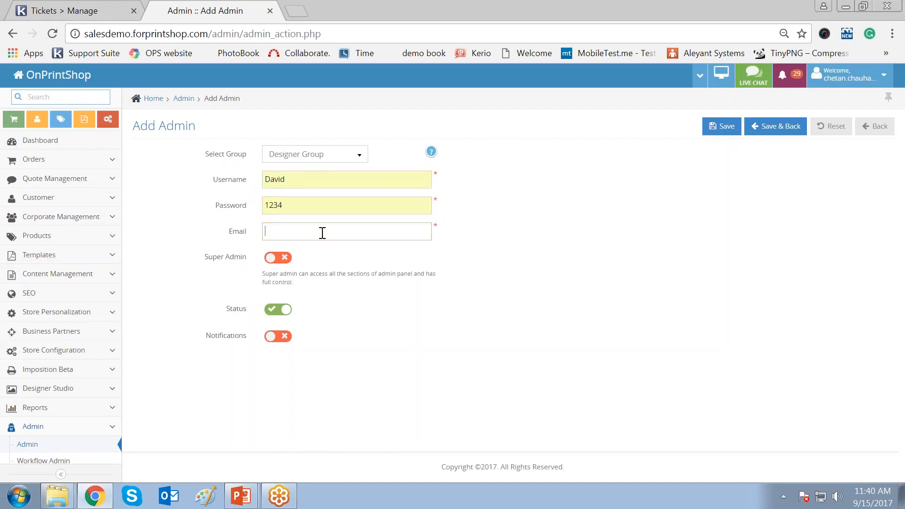
type("david")
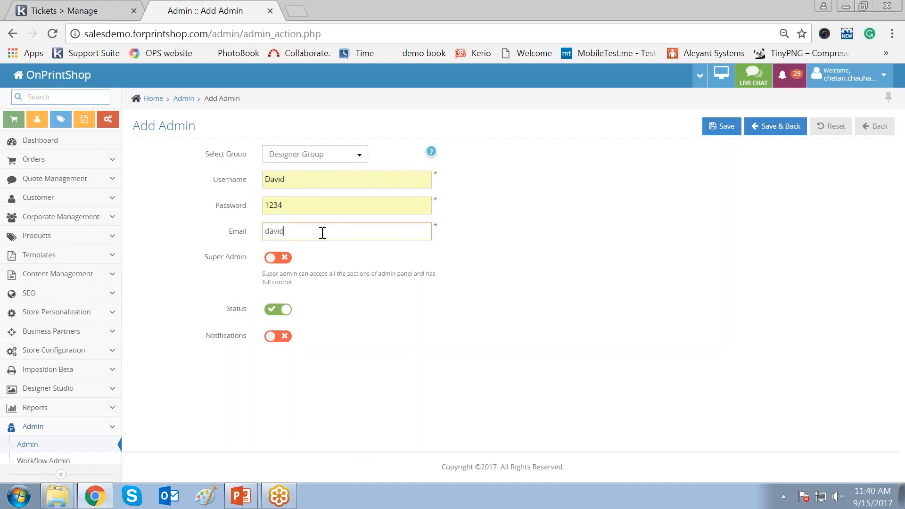
type("@testing2.com")
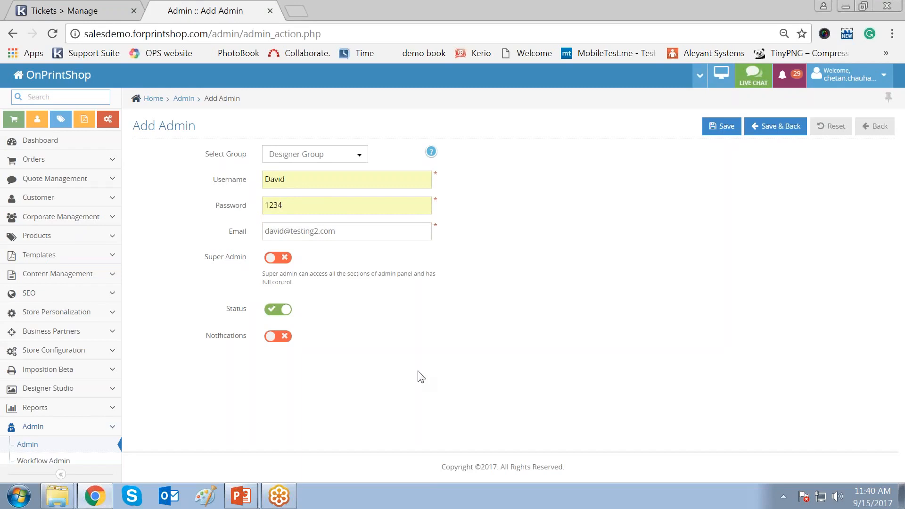
mouse_move(208, 264)
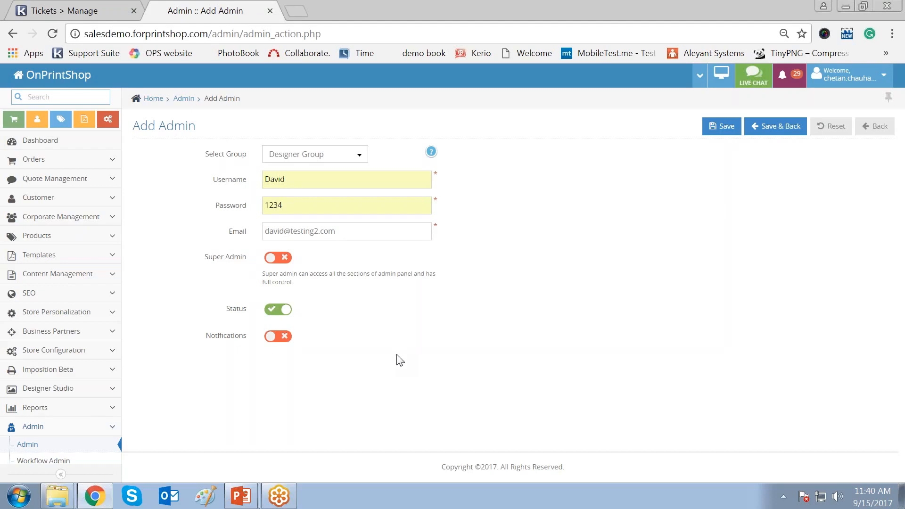
mouse_move(237, 343)
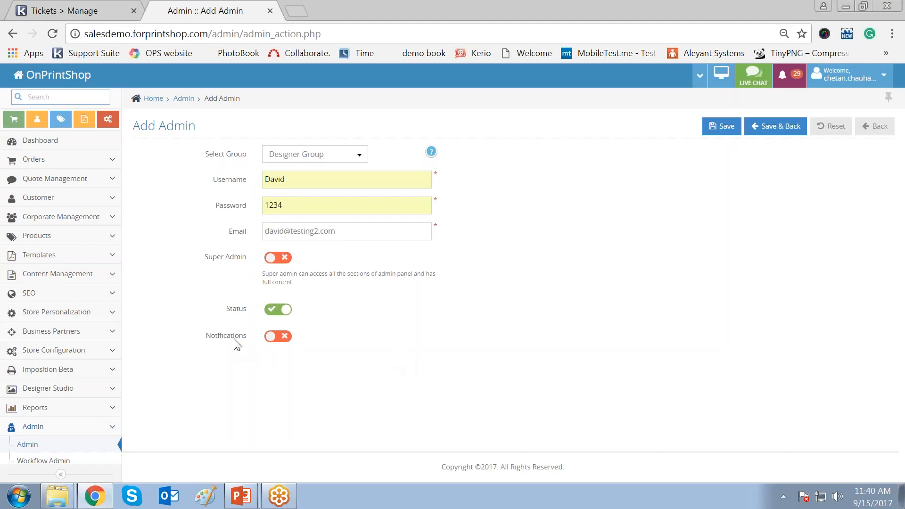
mouse_move(353, 351)
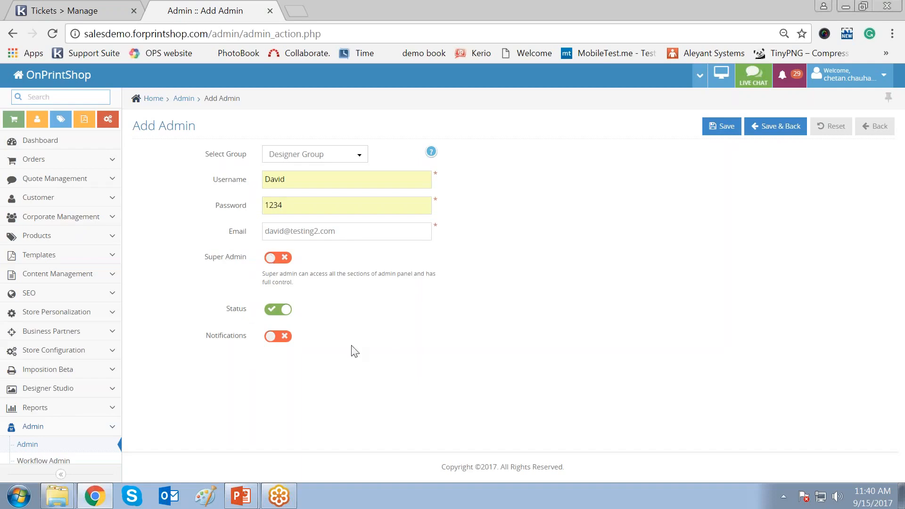
mouse_move(779, 130)
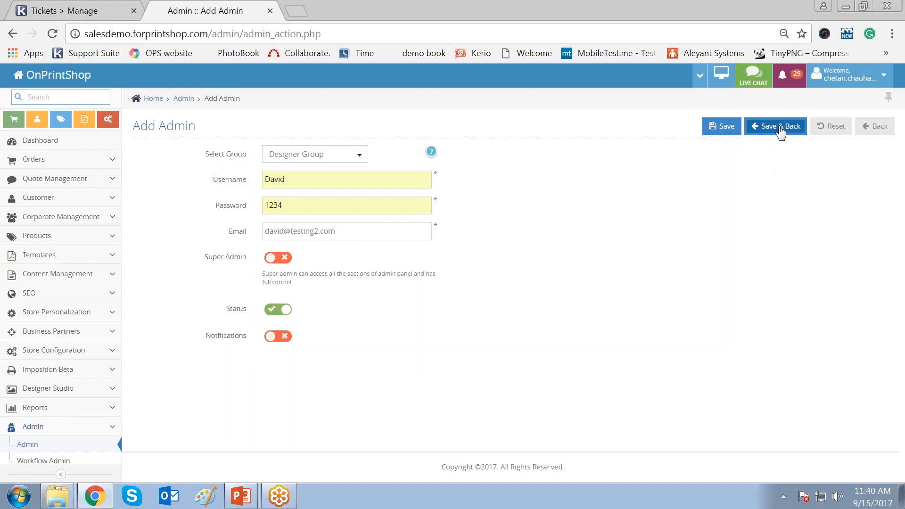
Try saving, then re-enter the password after 'Username already exists'
left_click(775, 126)
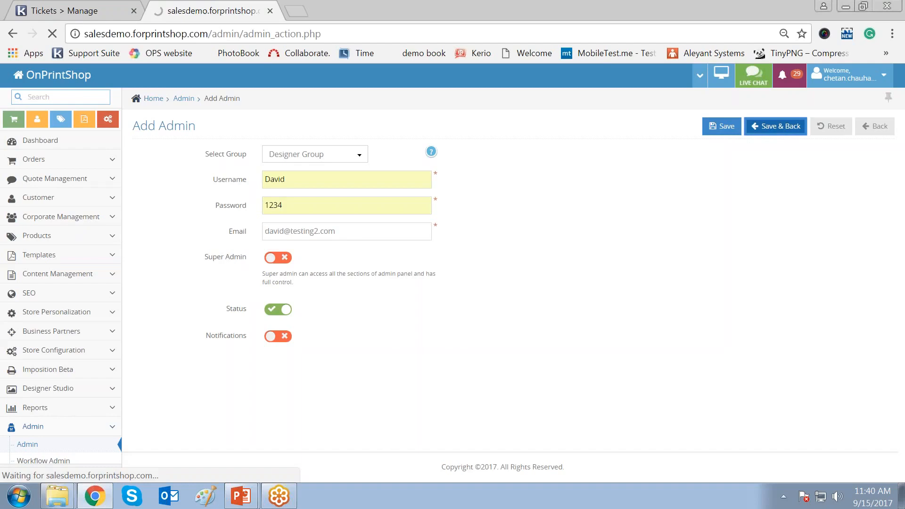
left_click(774, 126)
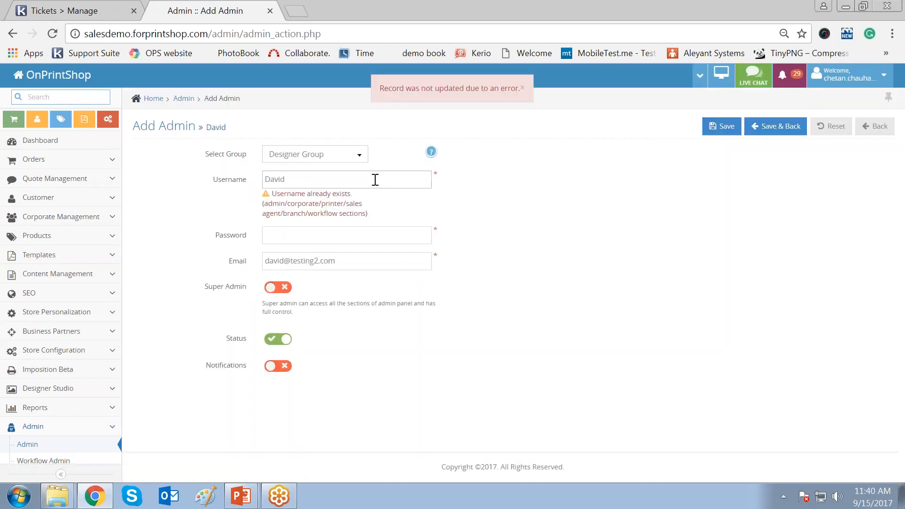
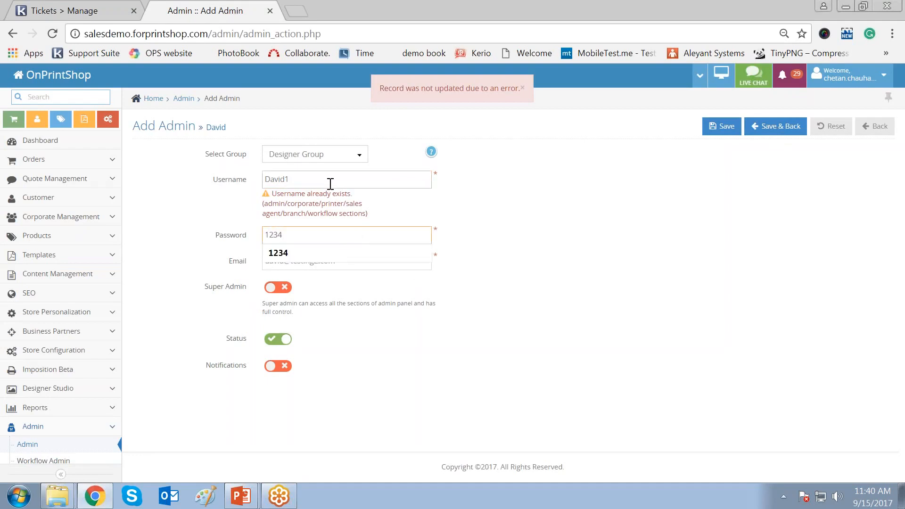
Change the username to Roger and save the admin
left_click(347, 179)
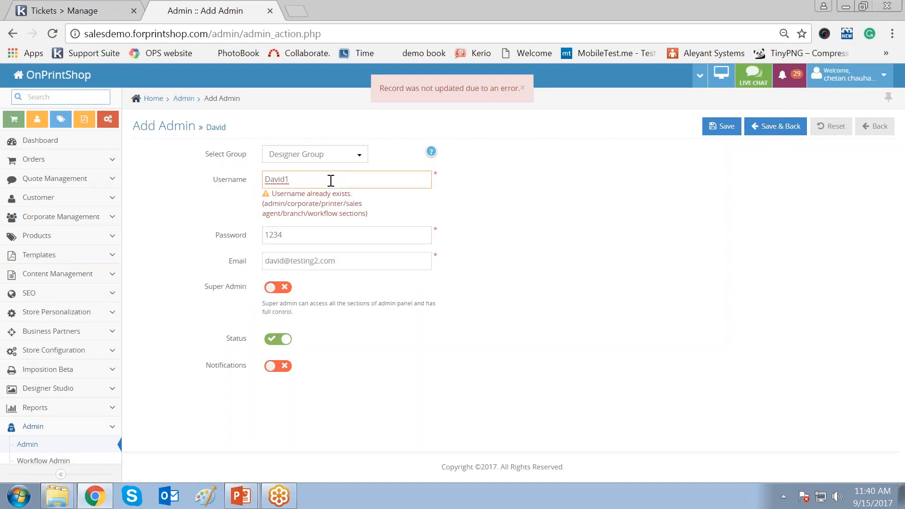
type("Ro")
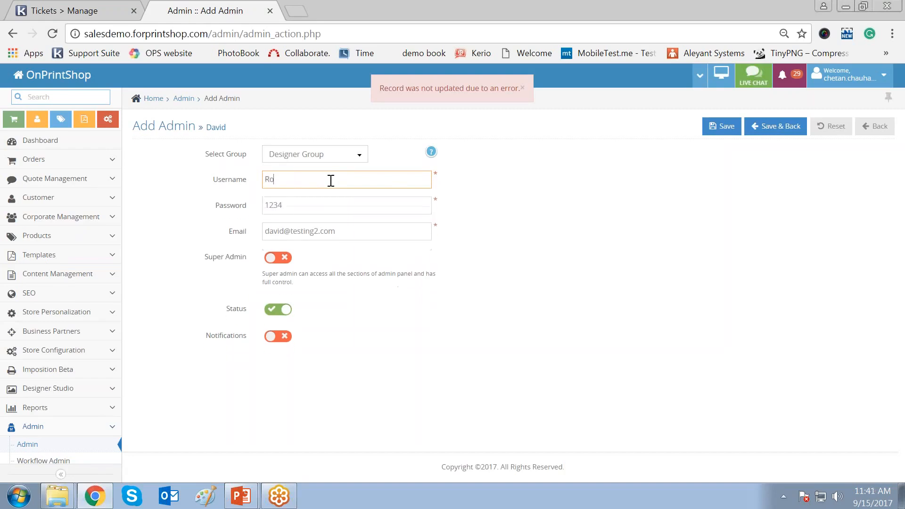
type("ger")
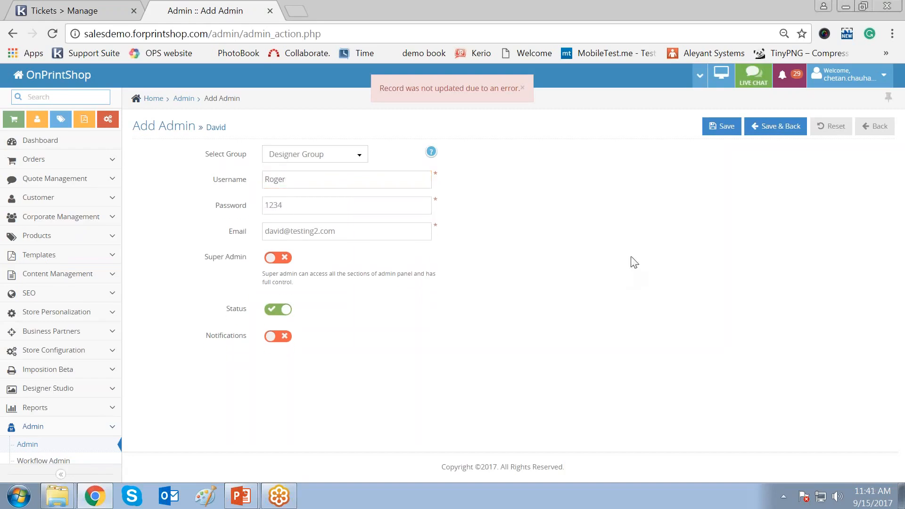
left_click(774, 125)
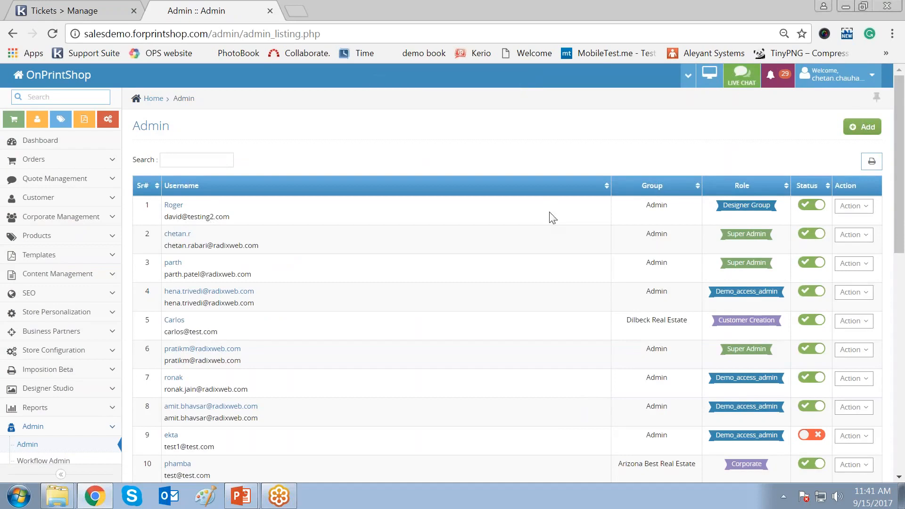
mouse_move(768, 205)
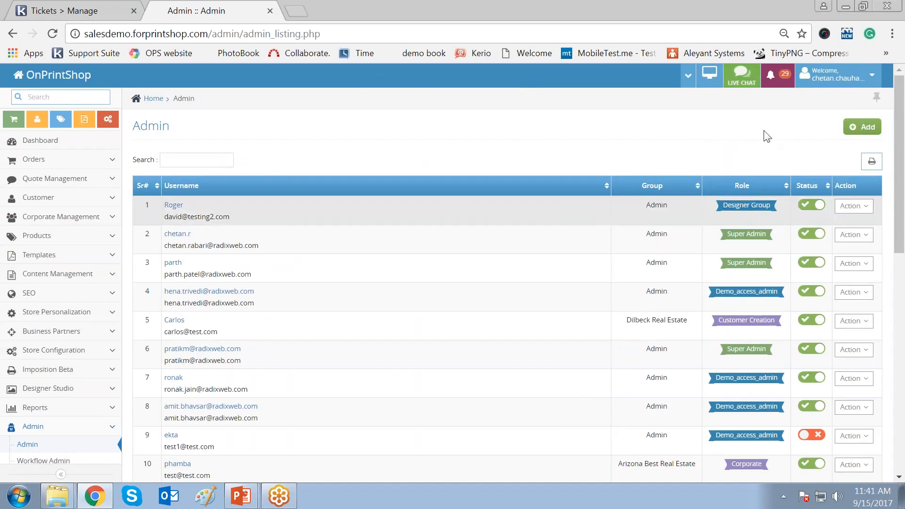
mouse_move(874, 84)
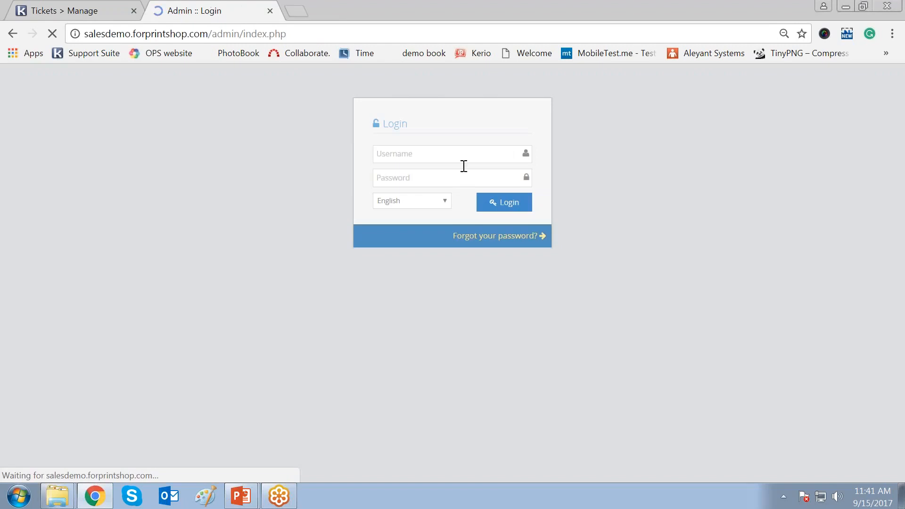
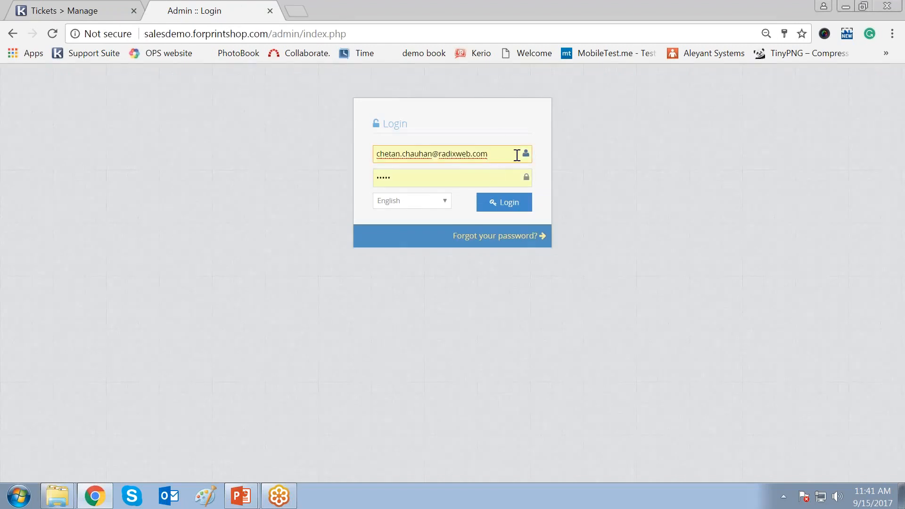
Log in to the admin panel as Roger with his password
type("Roger")
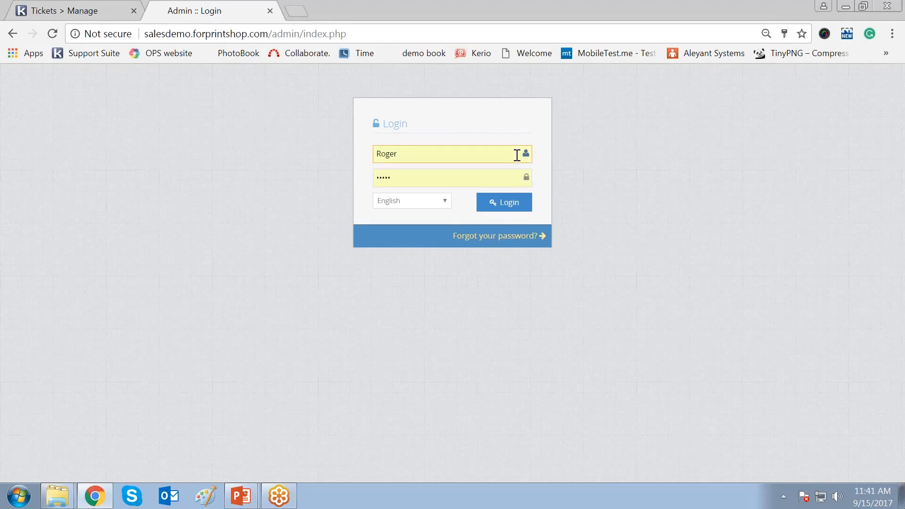
left_click(444, 154)
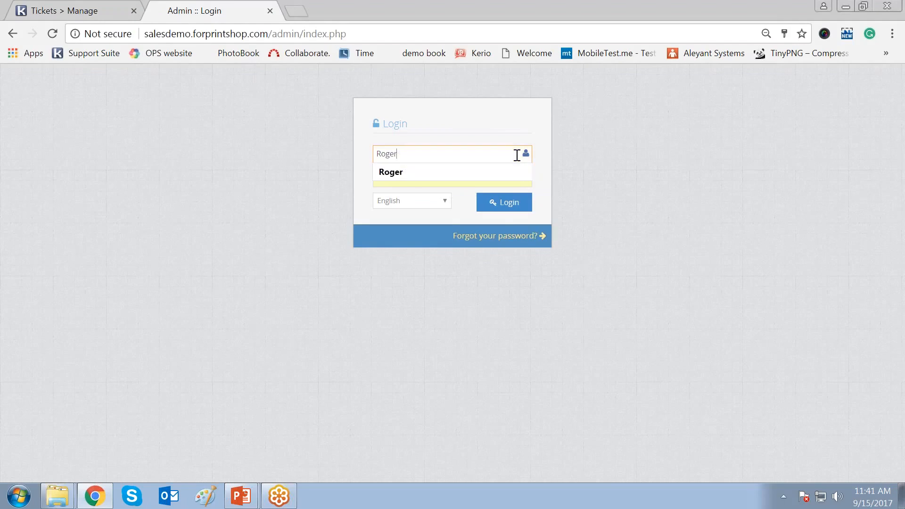
type("••••")
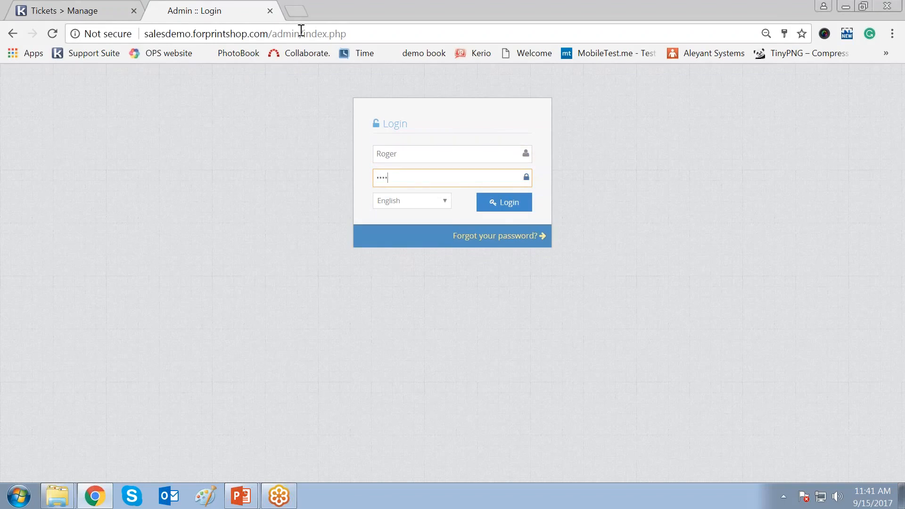
double_click(221, 33)
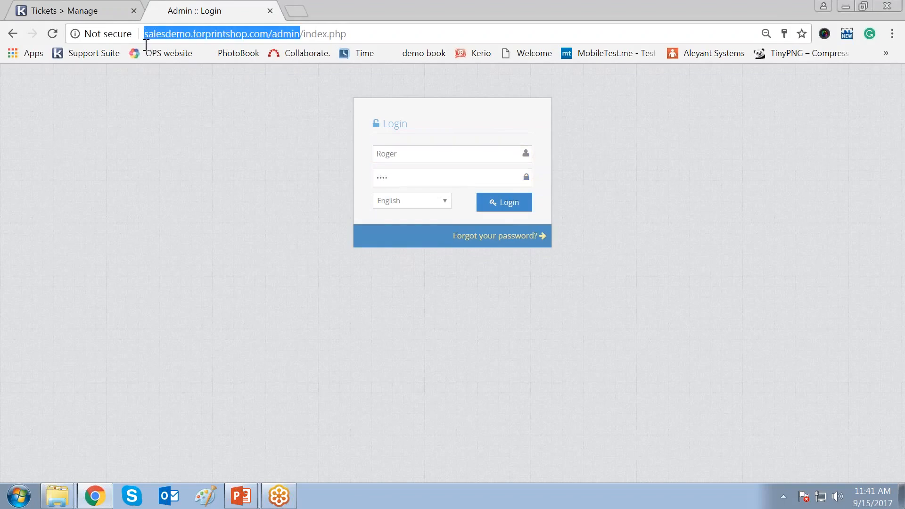
mouse_move(527, 281)
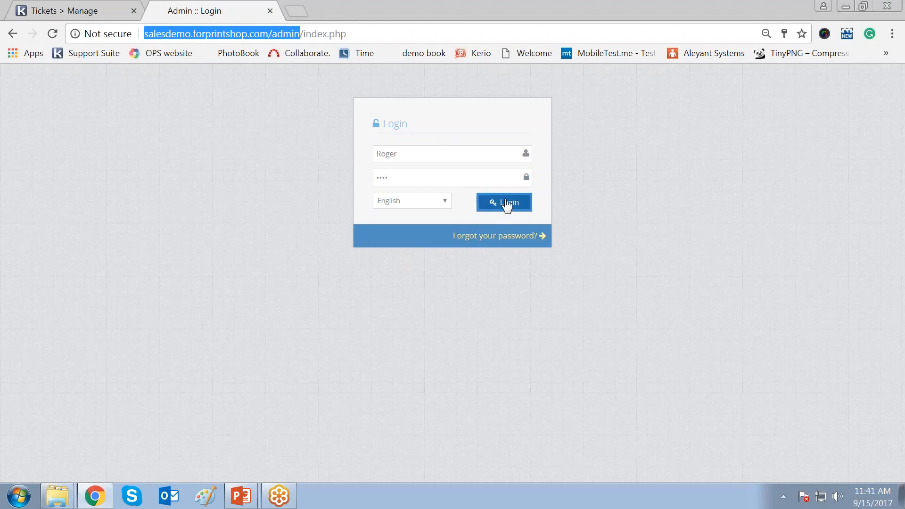
left_click(504, 202)
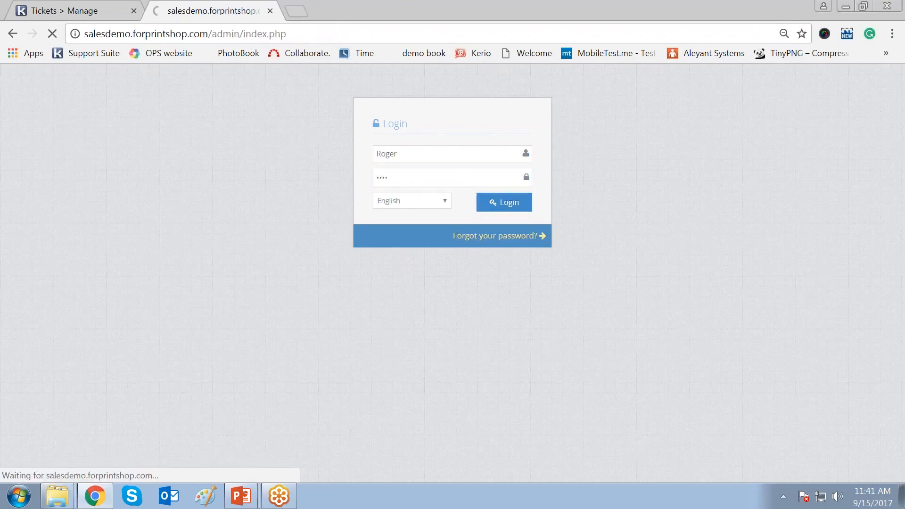
left_click(451, 177)
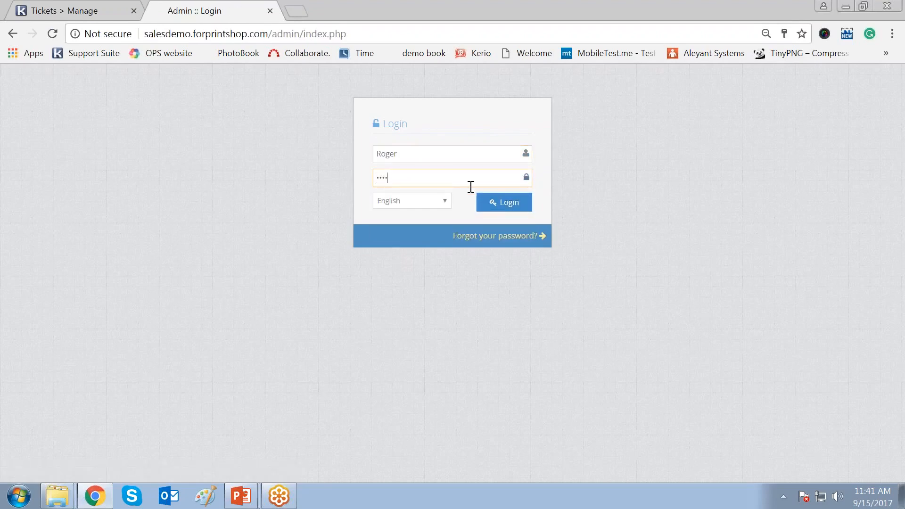
left_click(503, 202)
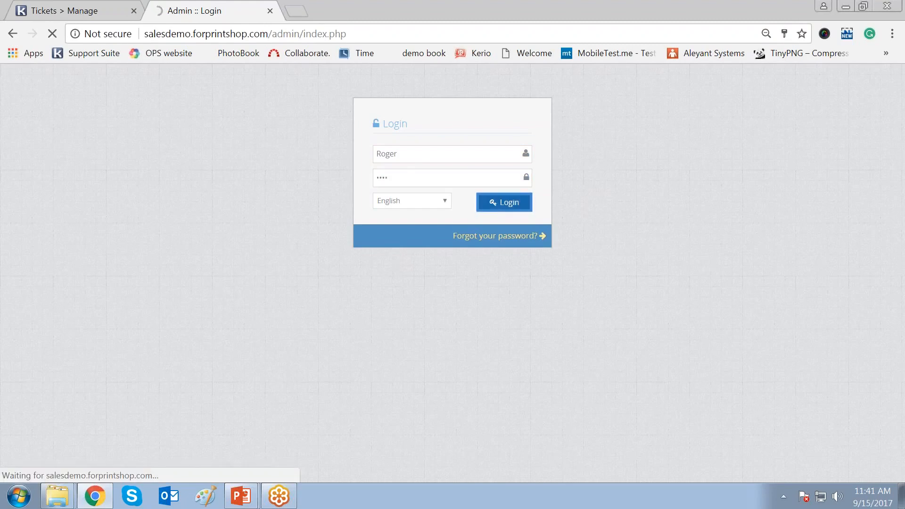
left_click(503, 202)
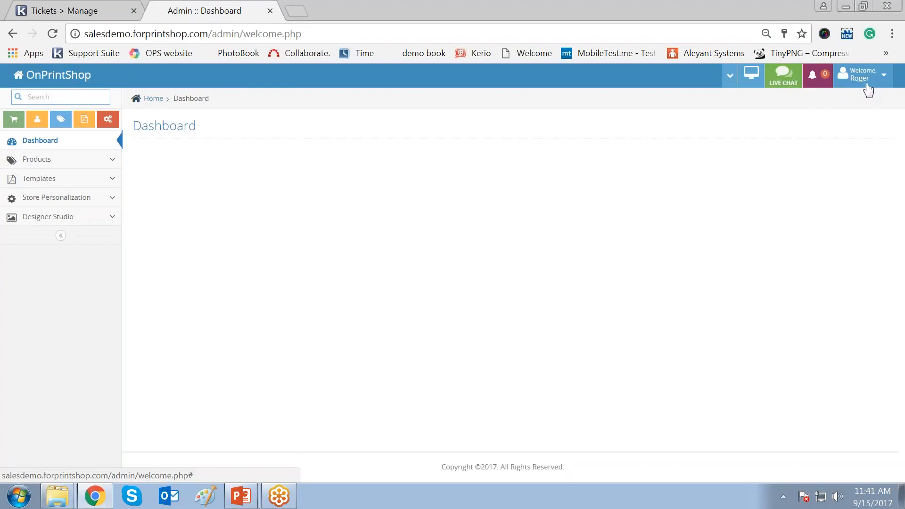
mouse_move(862, 86)
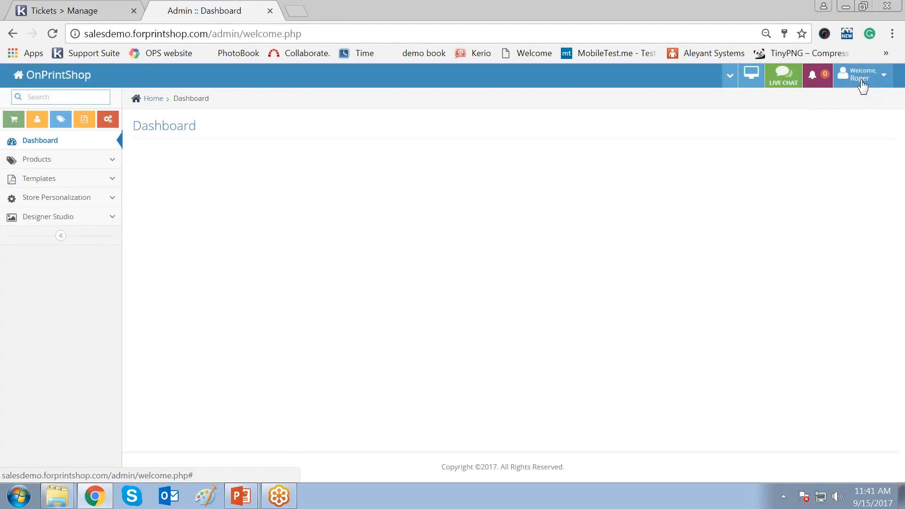
Expand Designer Studio in Roger's sidebar, then log out
left_click(37, 158)
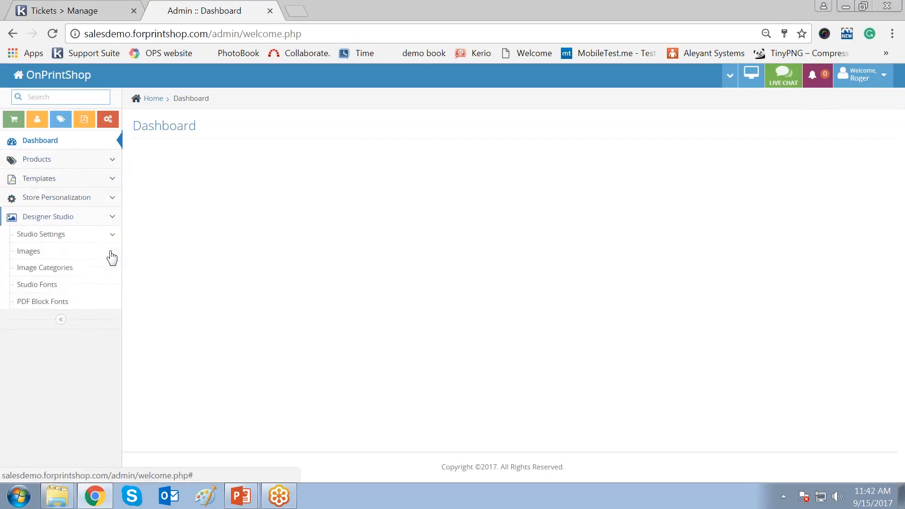
mouse_move(58, 156)
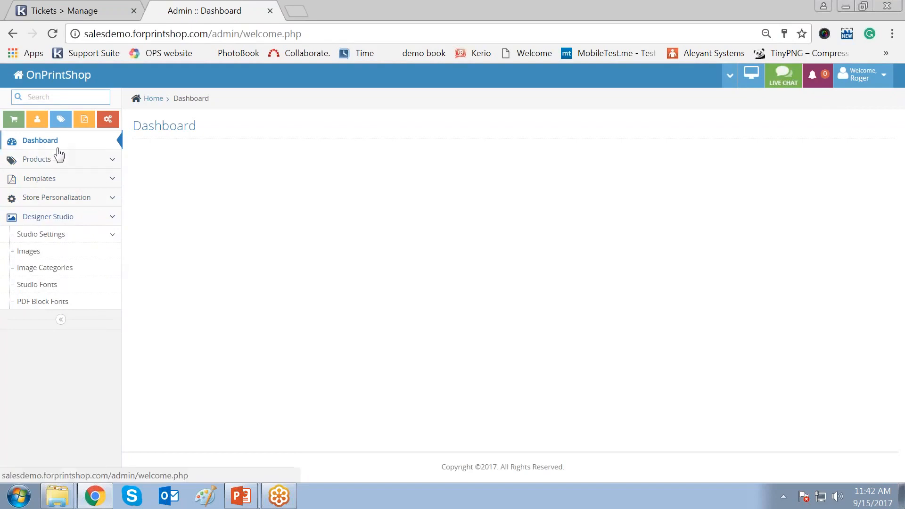
mouse_move(490, 242)
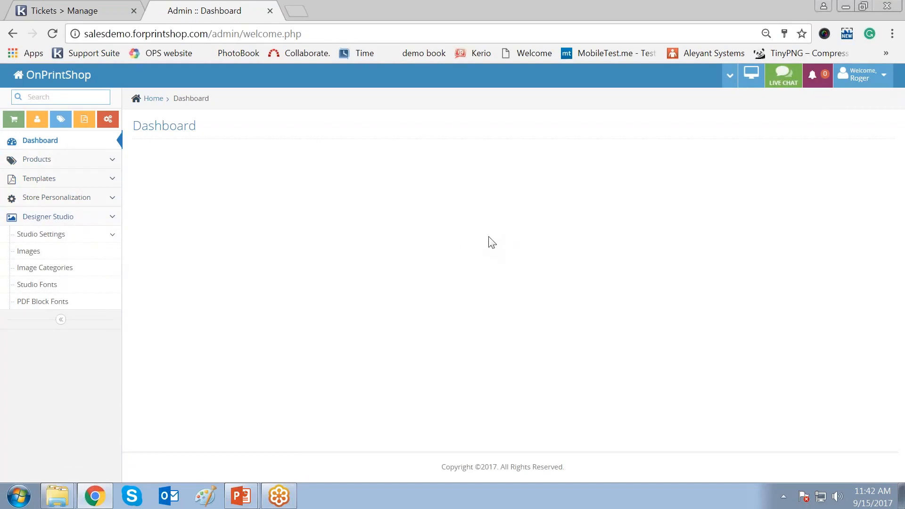
left_click(860, 75)
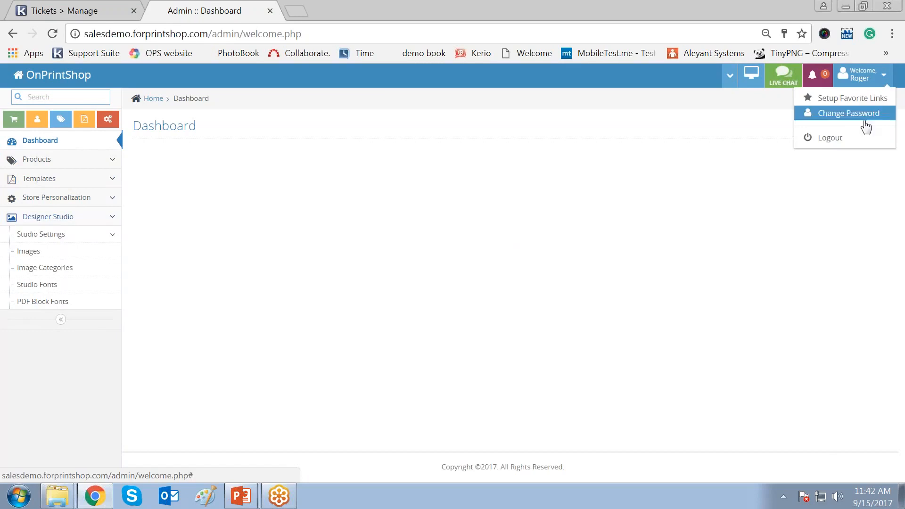
left_click(849, 113)
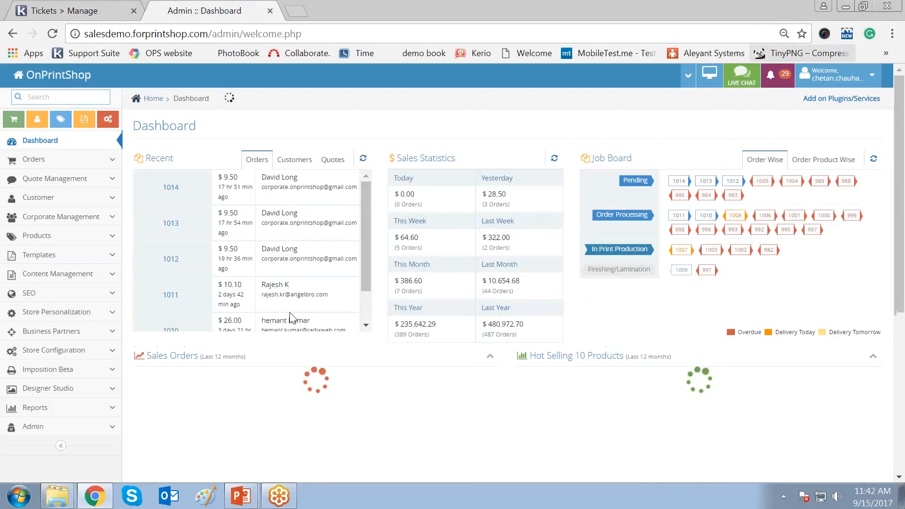
Open Admin Group / Role and edit Designer Group via its Action menu
scroll("down", 3)
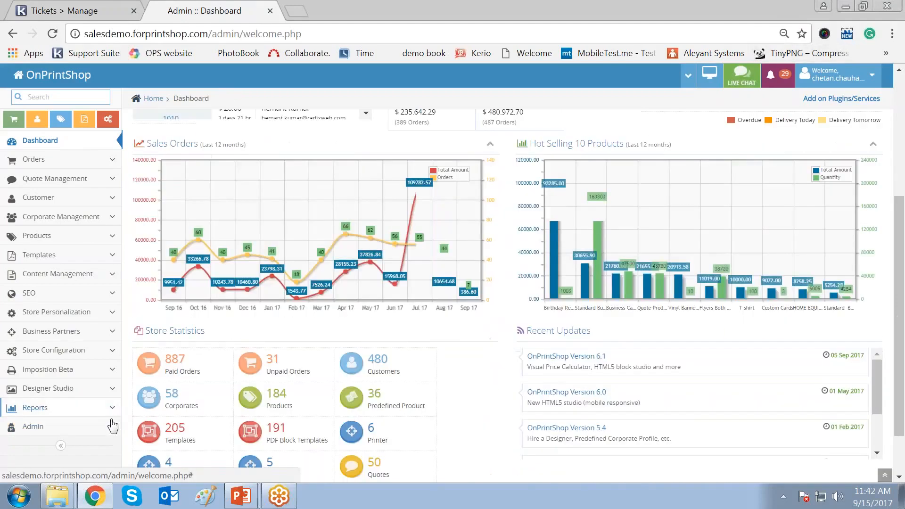
left_click(33, 425)
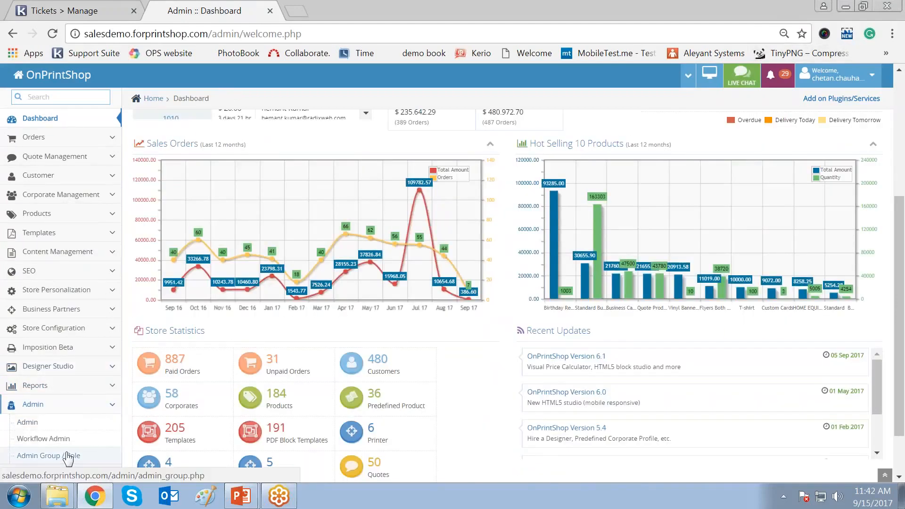
left_click(49, 455)
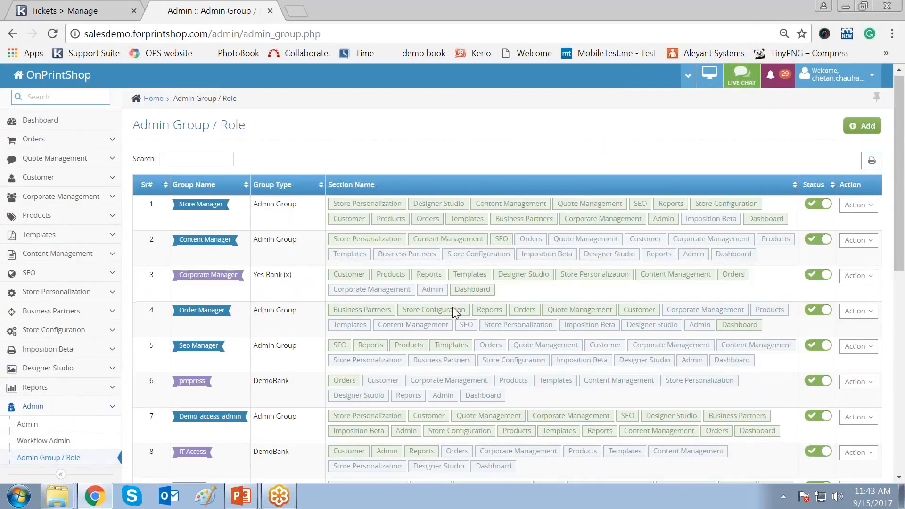
scroll("down", 3)
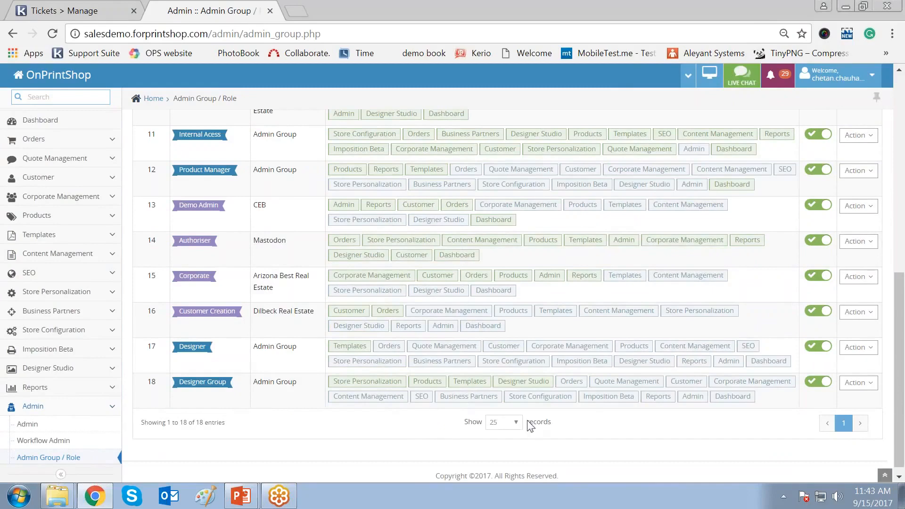
mouse_move(584, 397)
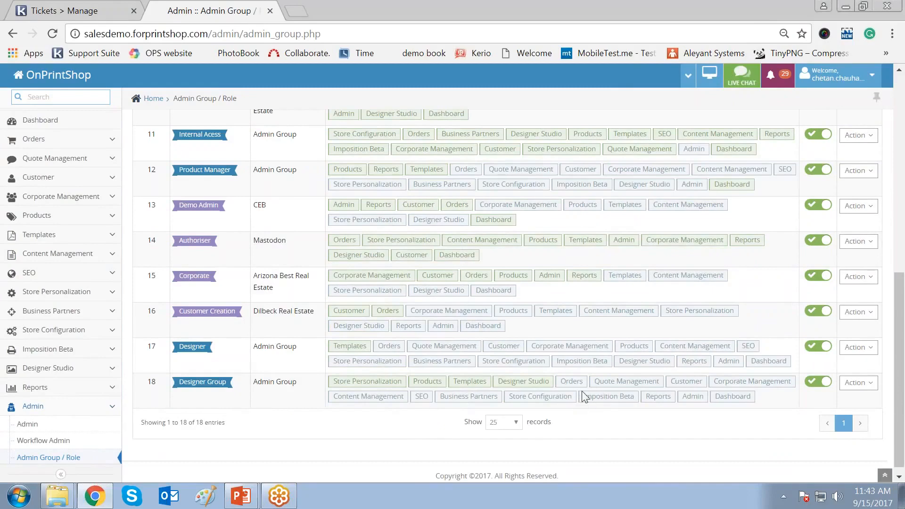
left_click(857, 382)
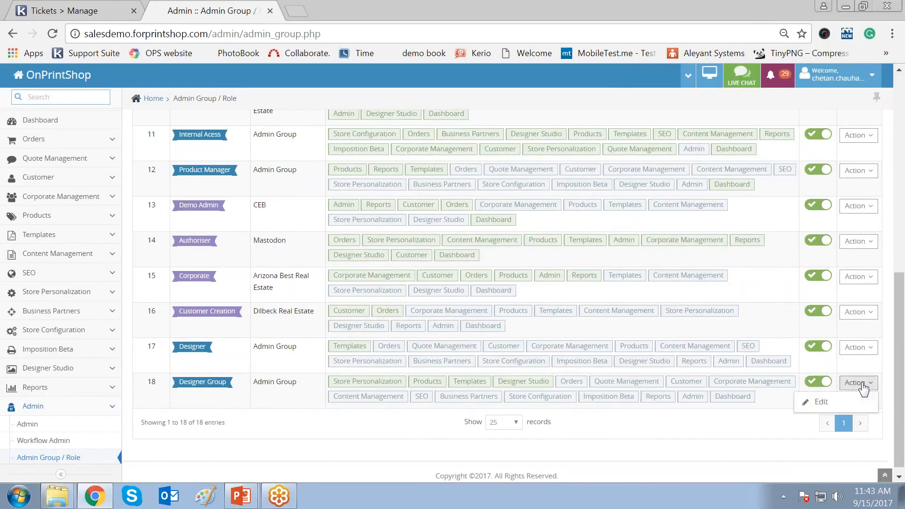
left_click(820, 401)
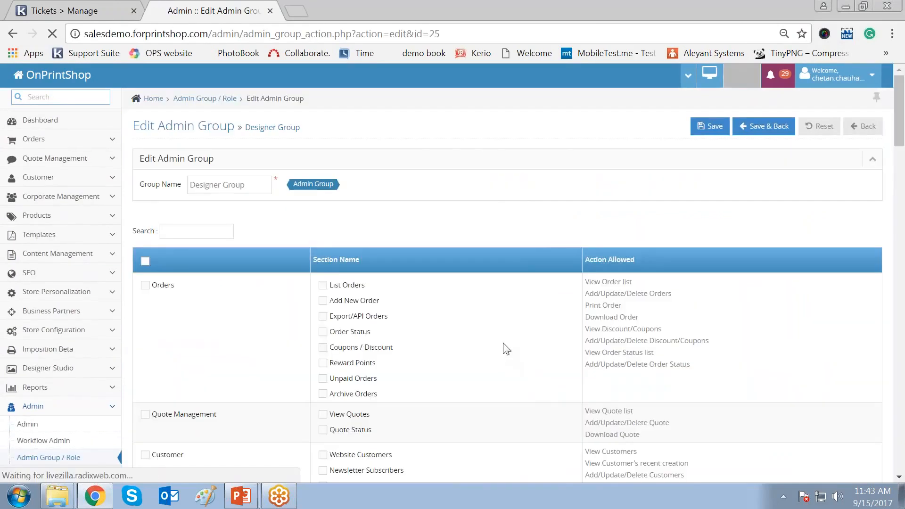
Tick Sidebar Management and Links - Header / Footer for Designer Group
scroll("down", 3)
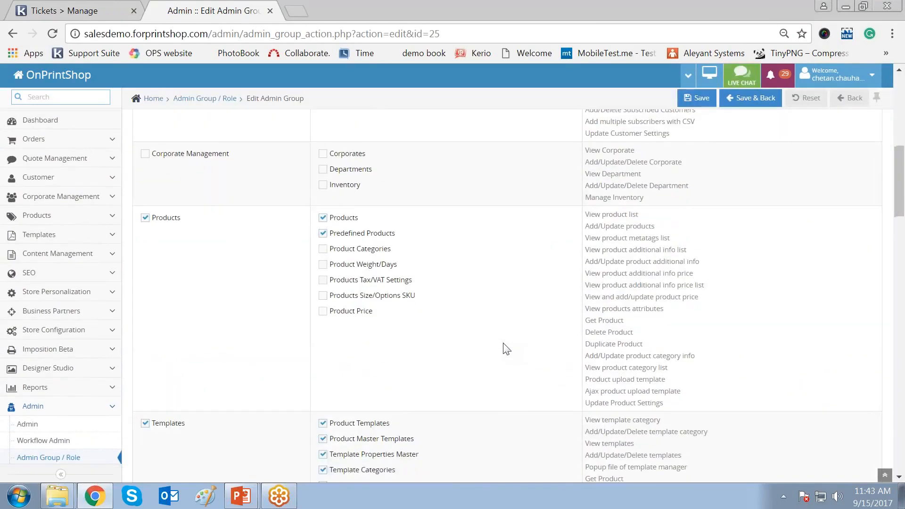
mouse_move(438, 326)
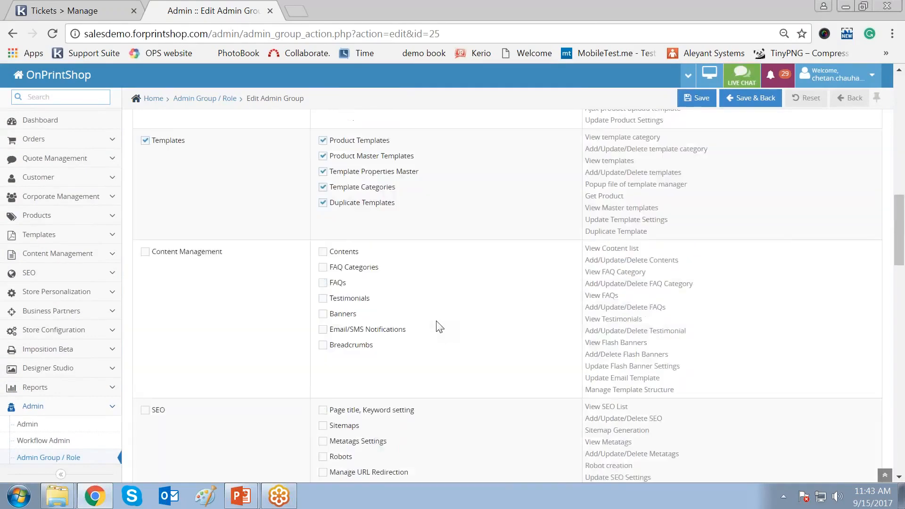
scroll("down", 3)
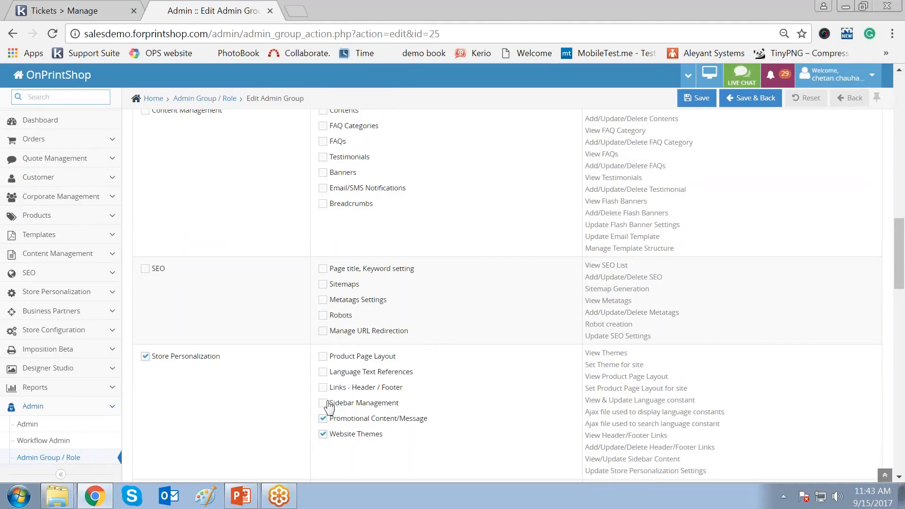
left_click(322, 401)
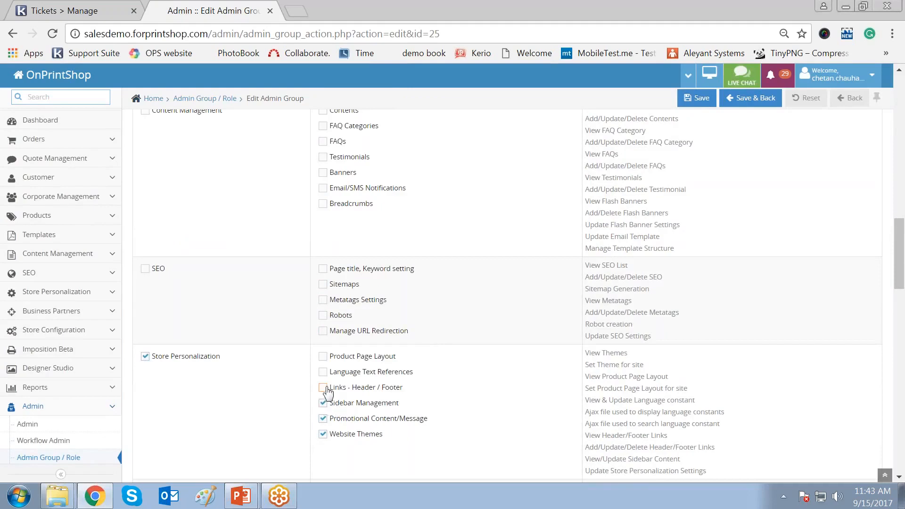
left_click(322, 387)
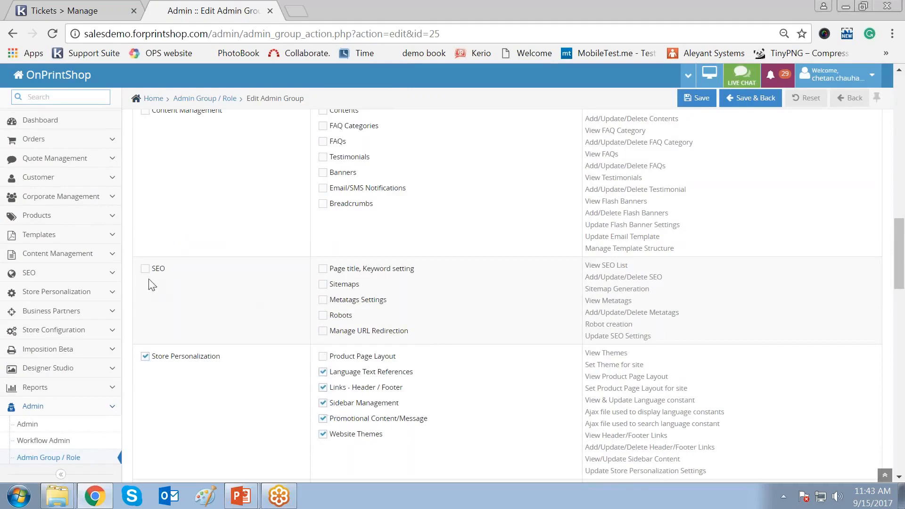
scroll("down", 3)
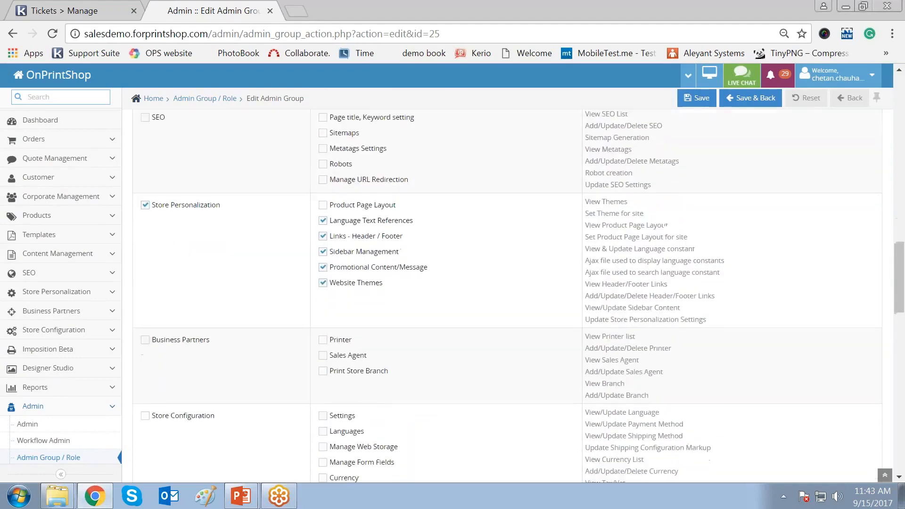
scroll("down", 3)
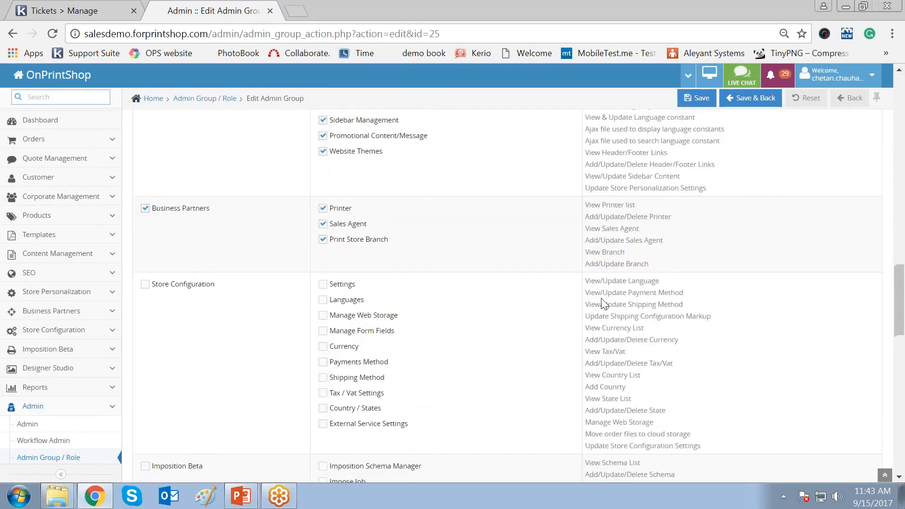
scroll("up", 3)
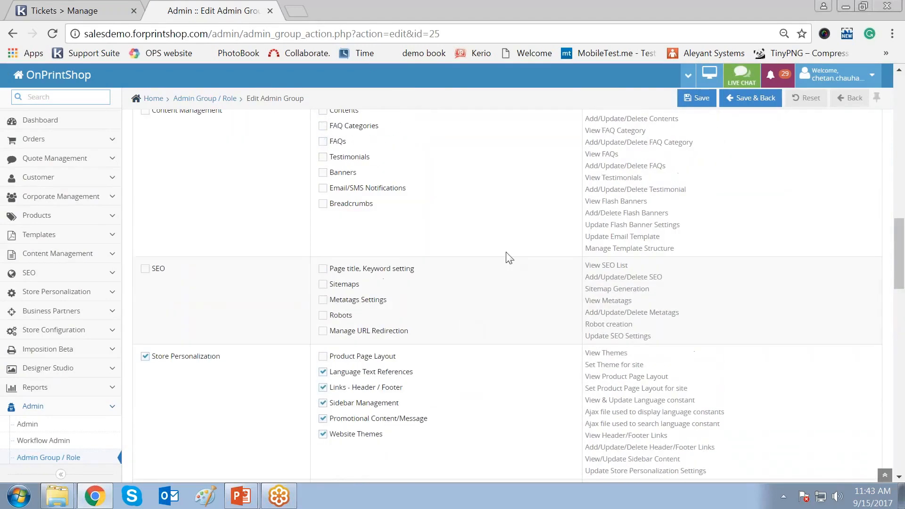